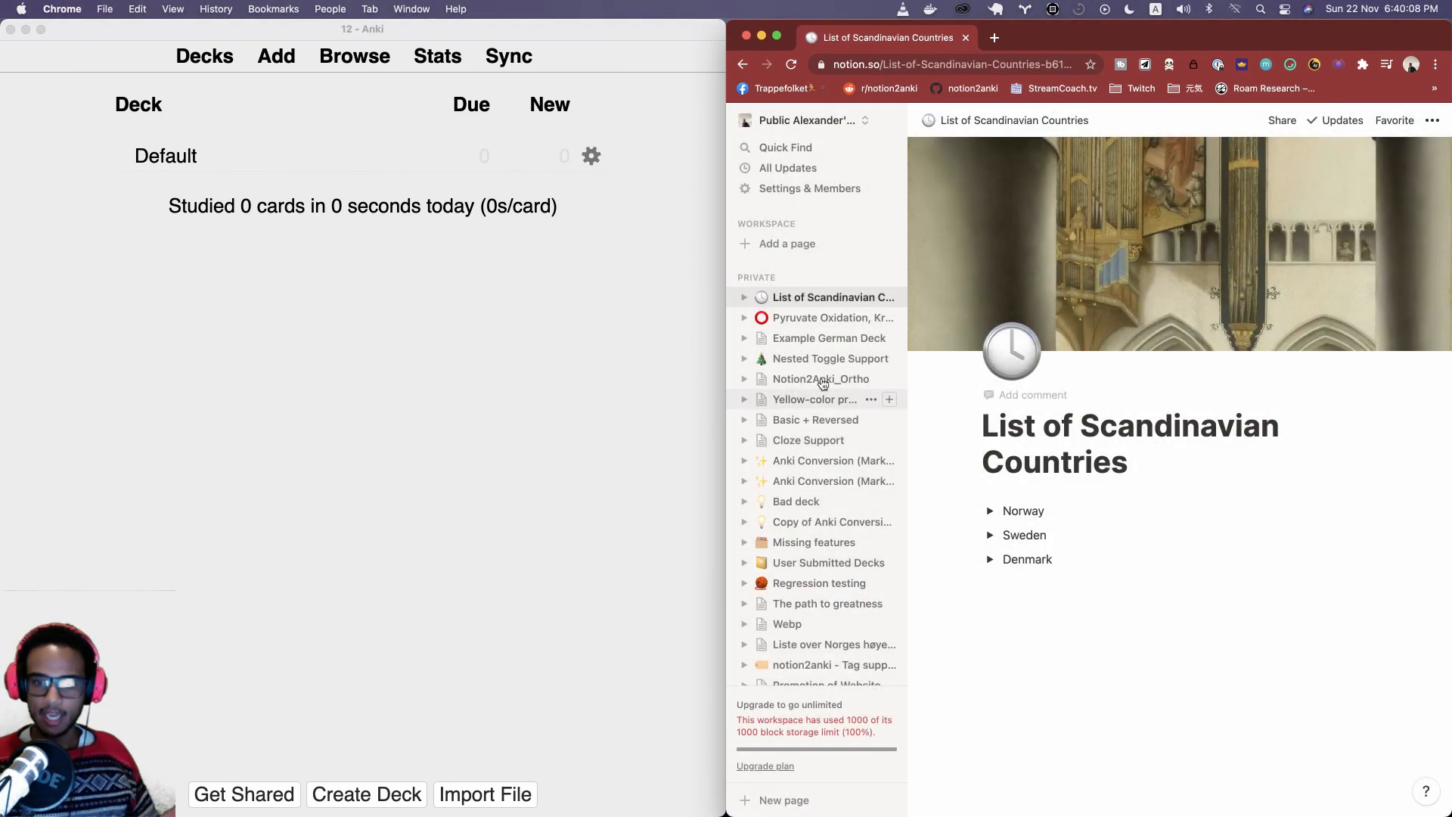
# Export the Example German Deck page from Notion as an HTML zip into Downloads
pyautogui.click(829, 337)
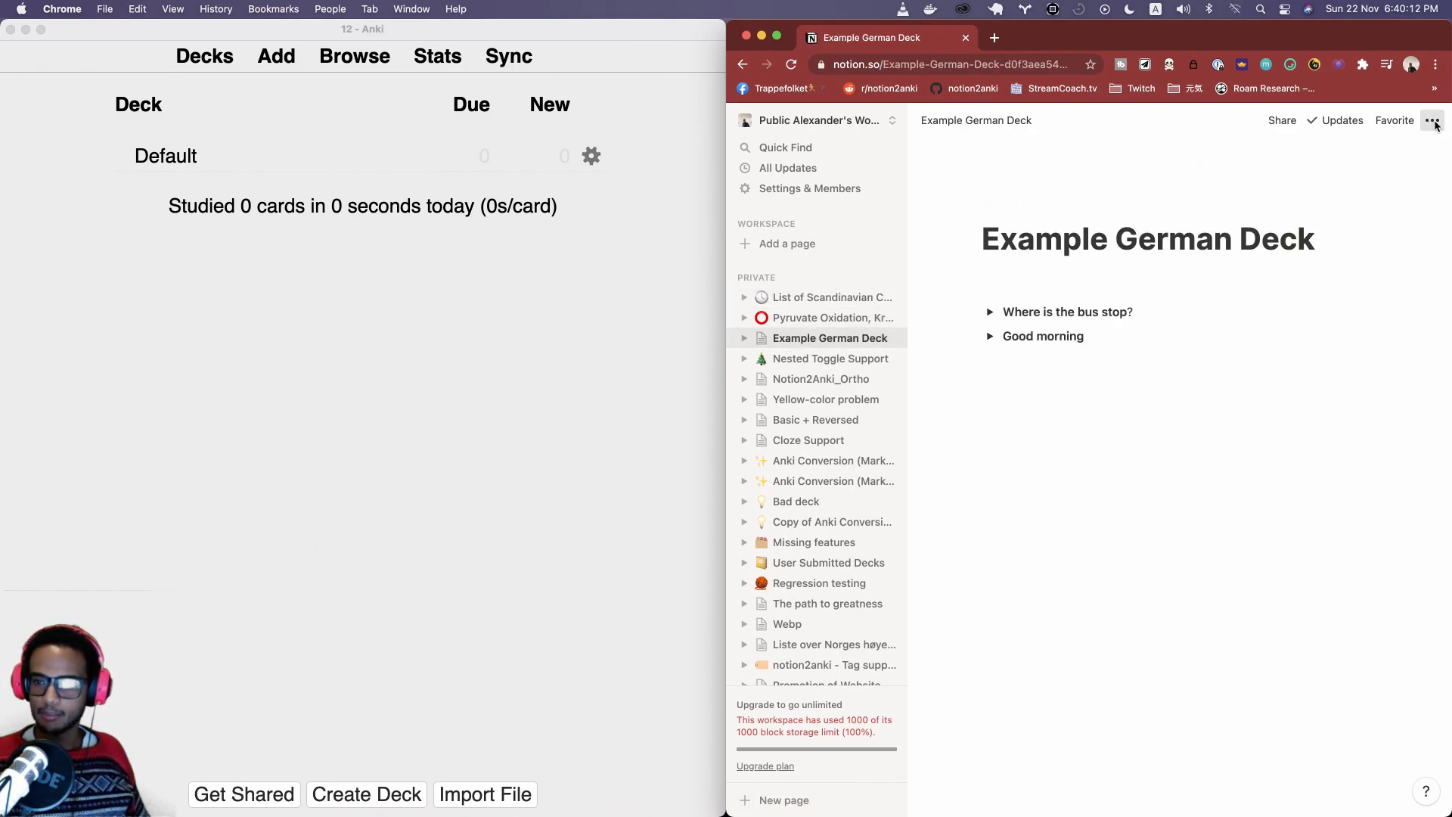
pyautogui.click(1433, 121)
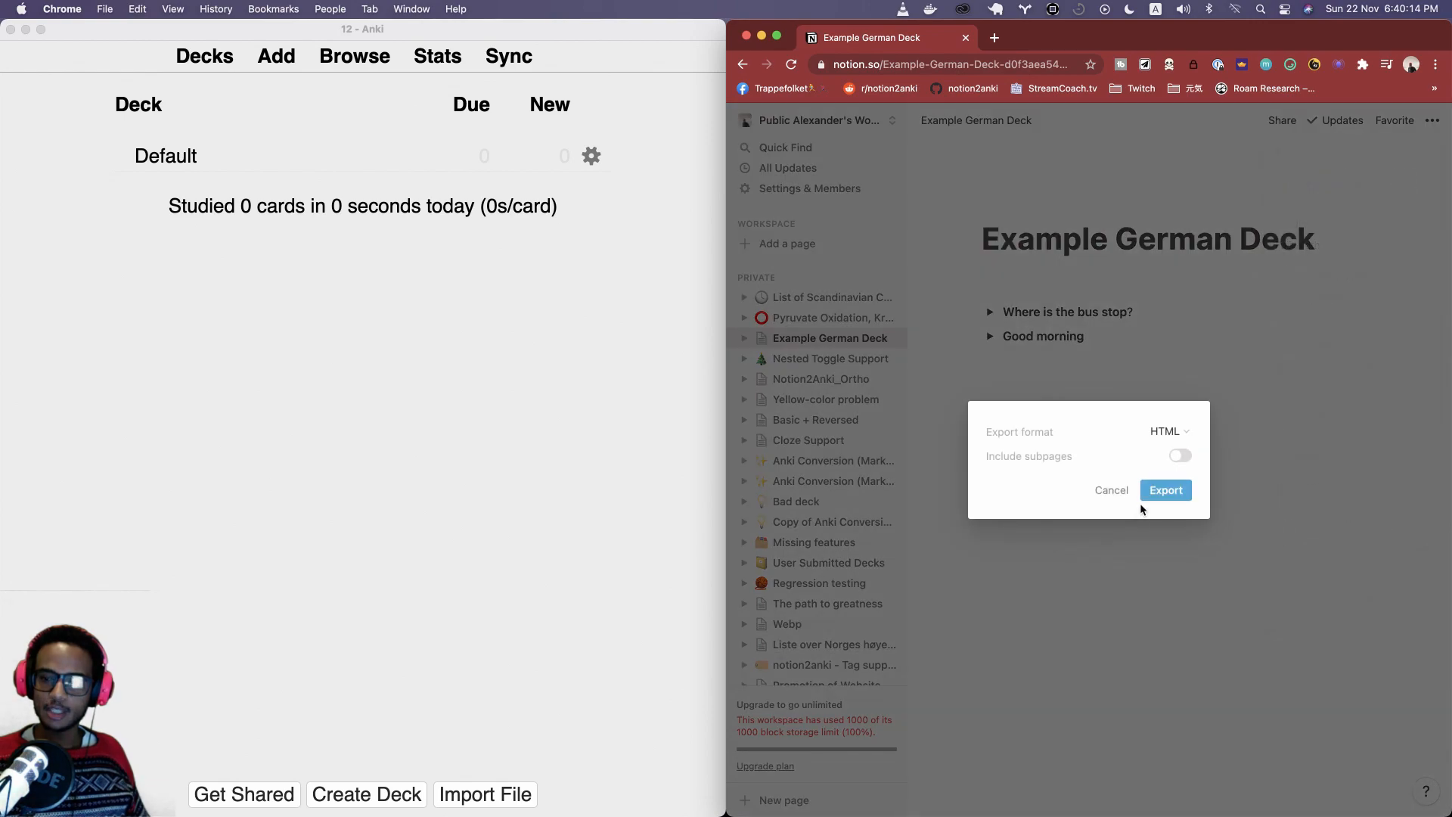
pyautogui.click(1165, 490)
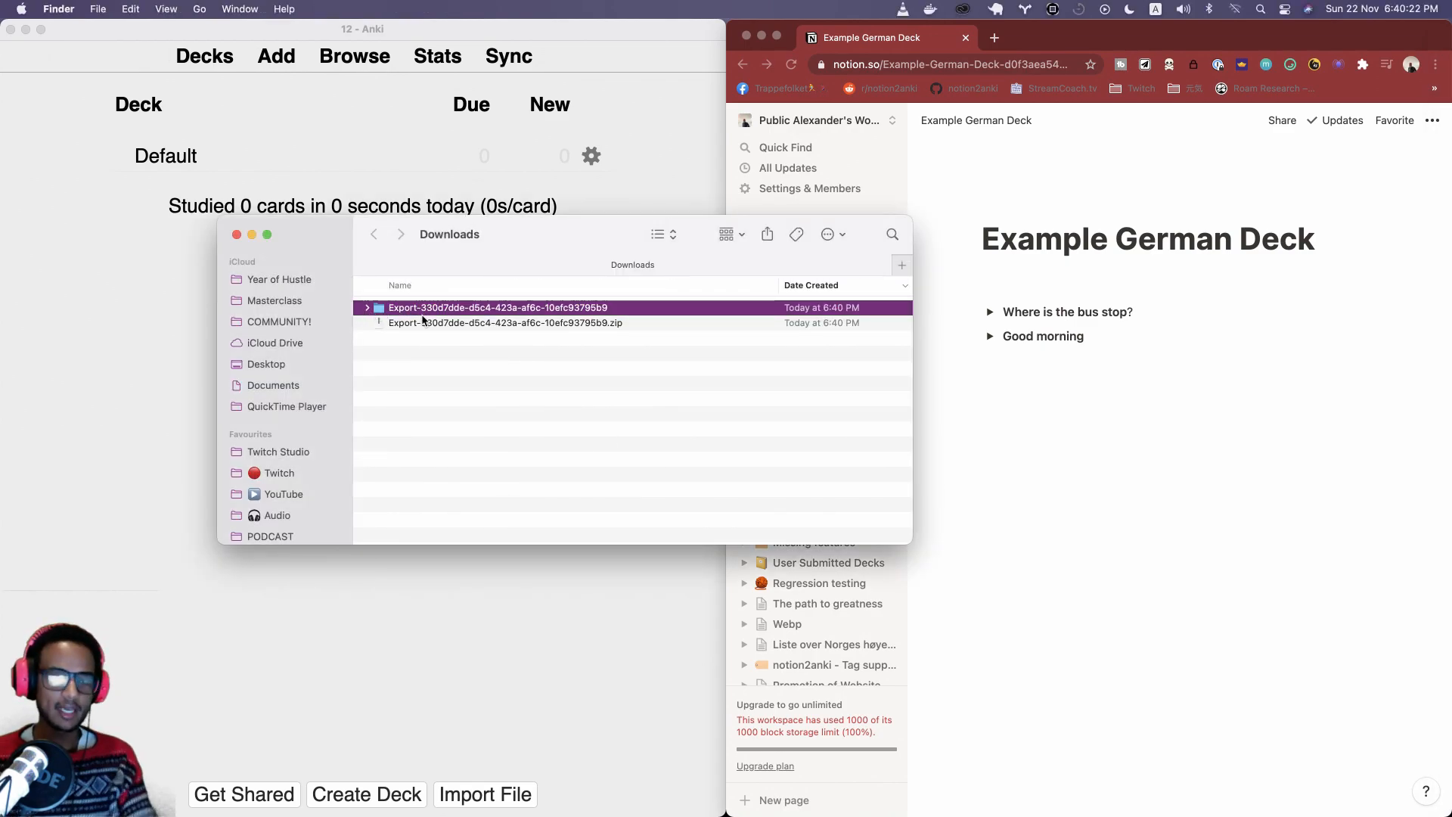
pyautogui.click(505, 322)
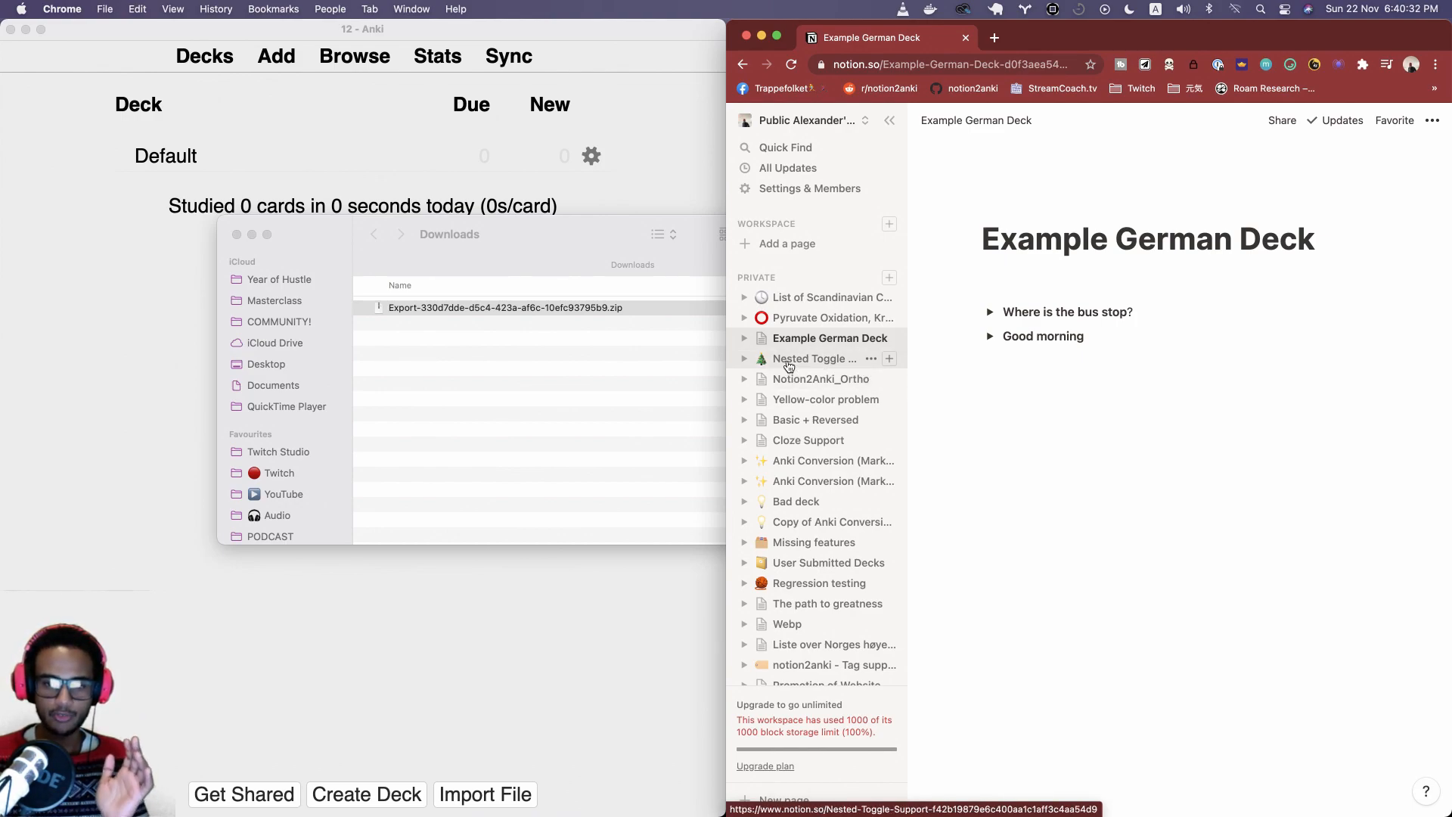
pyautogui.moveTo(802, 410)
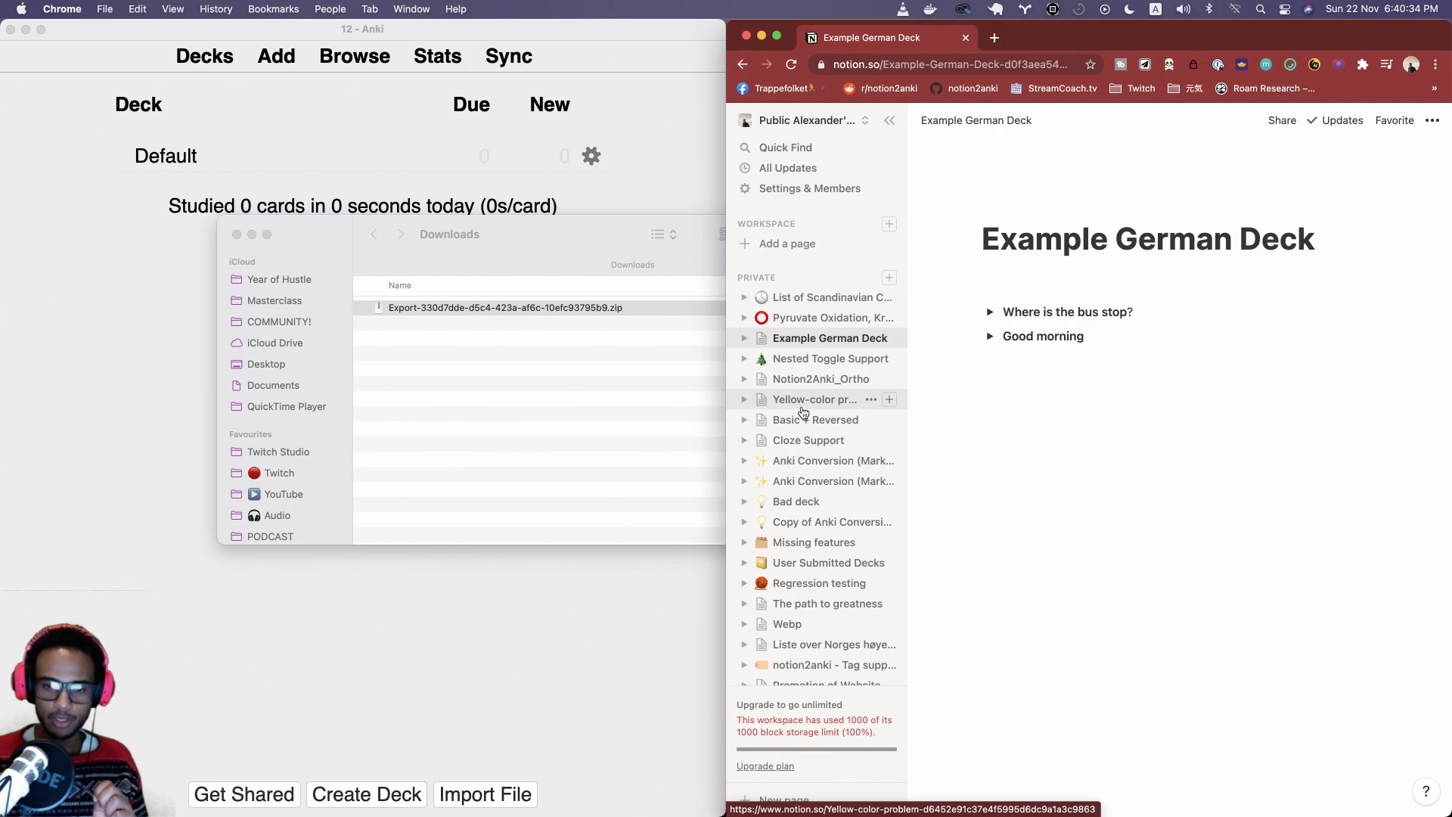
# Export the List of Scandinavian Countries page as an HTML zip beside the first one
pyautogui.click(830, 298)
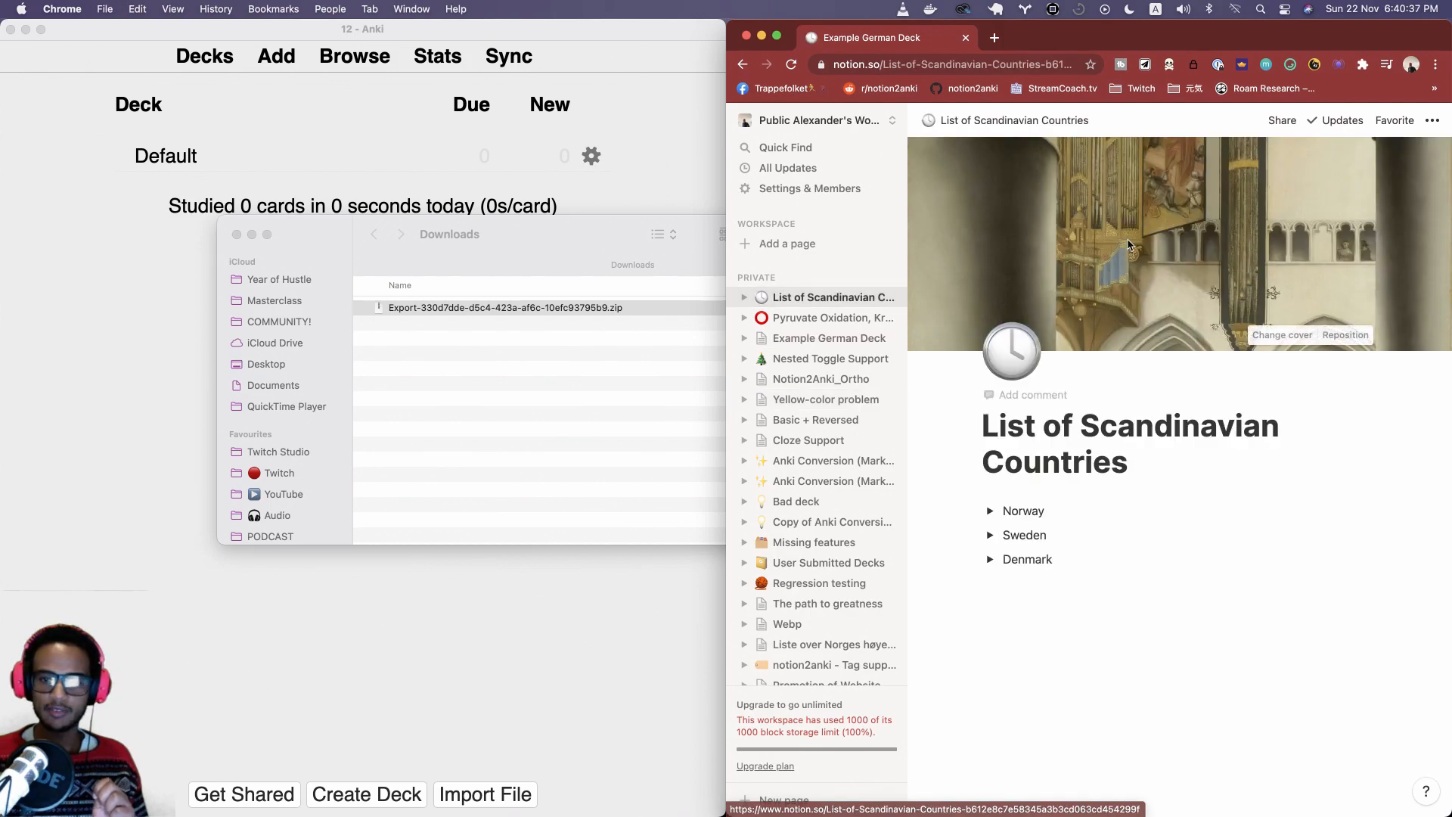
pyautogui.click(1431, 121)
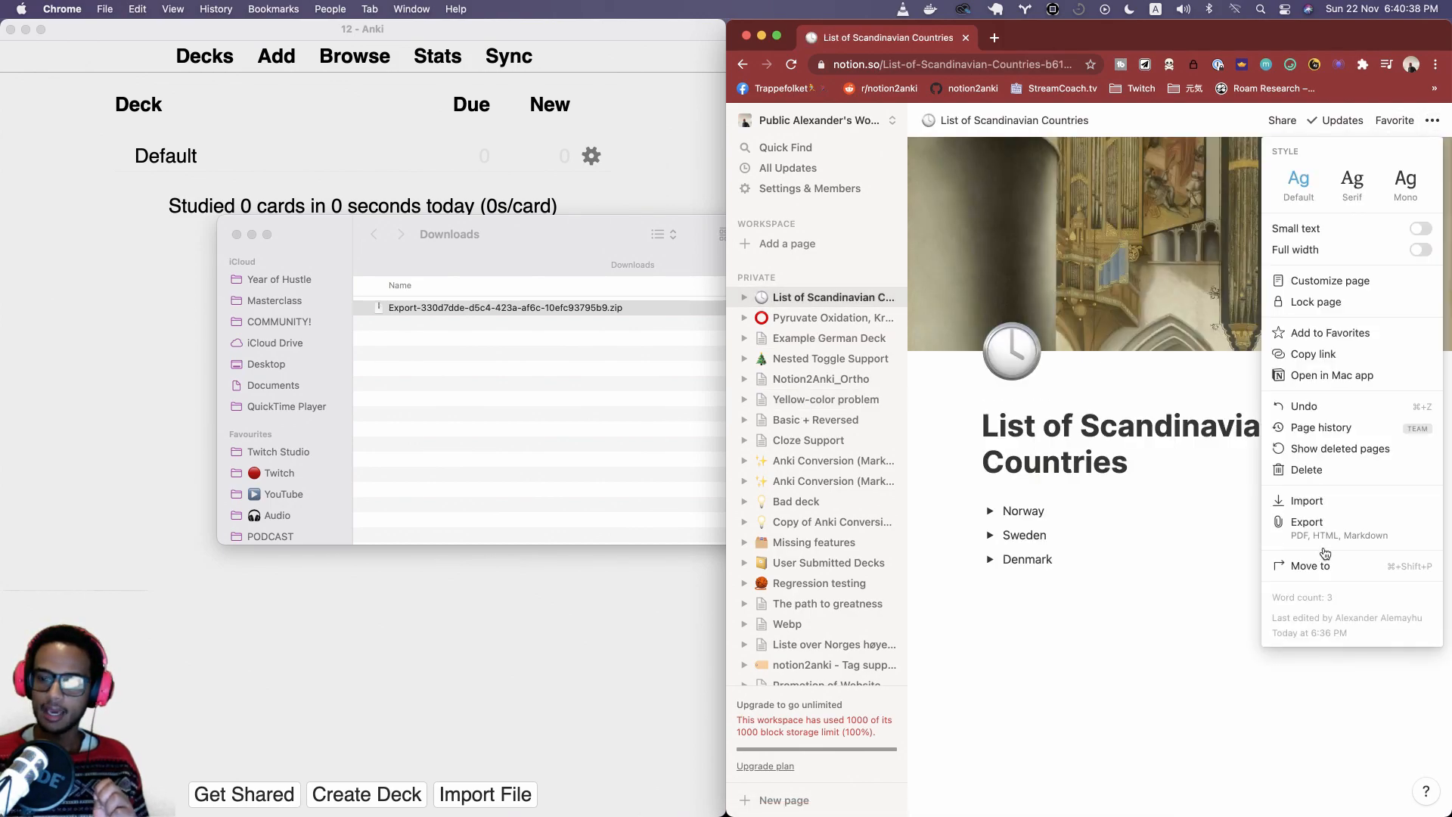
pyautogui.click(1307, 522)
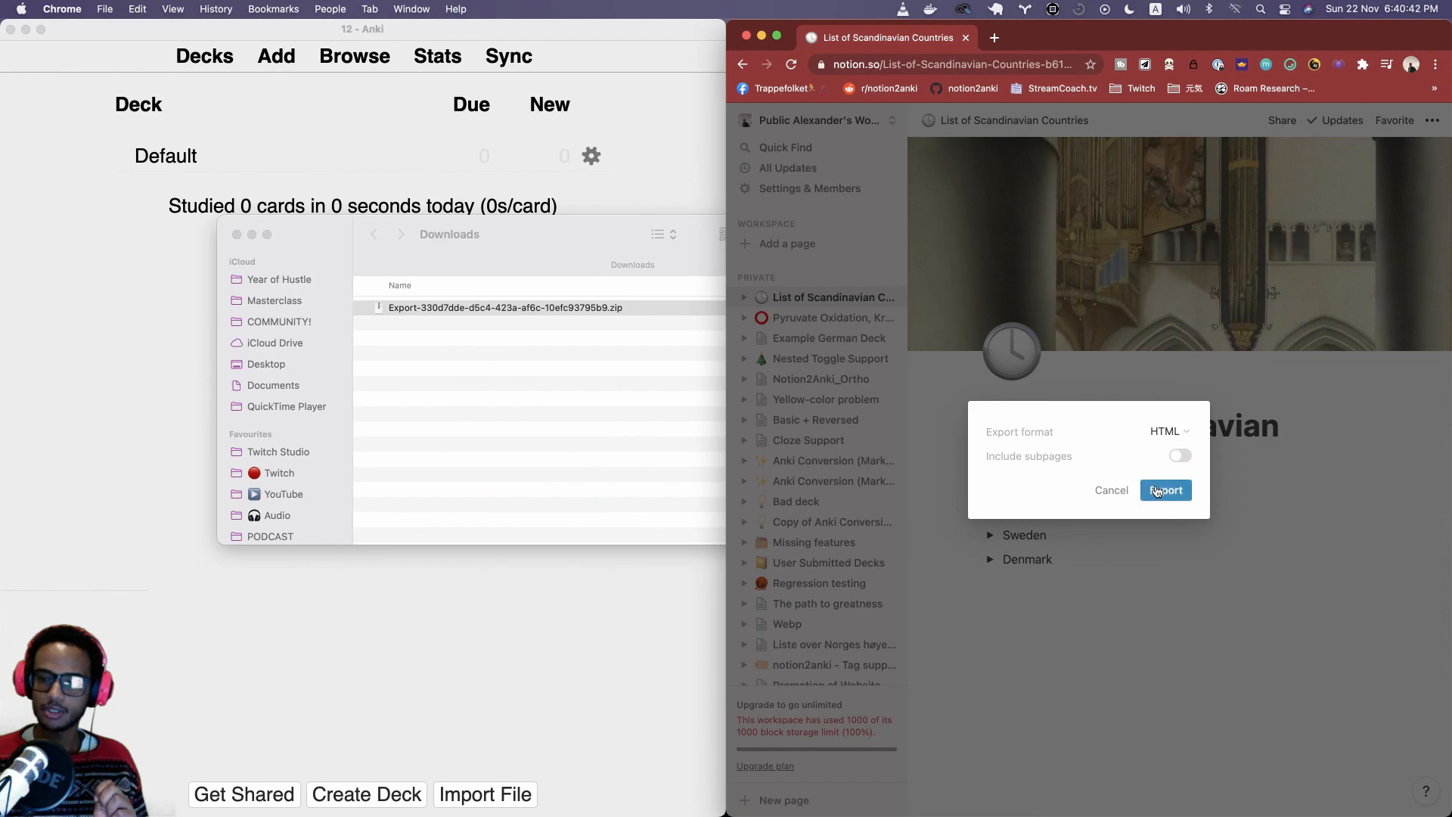
pyautogui.click(1165, 490)
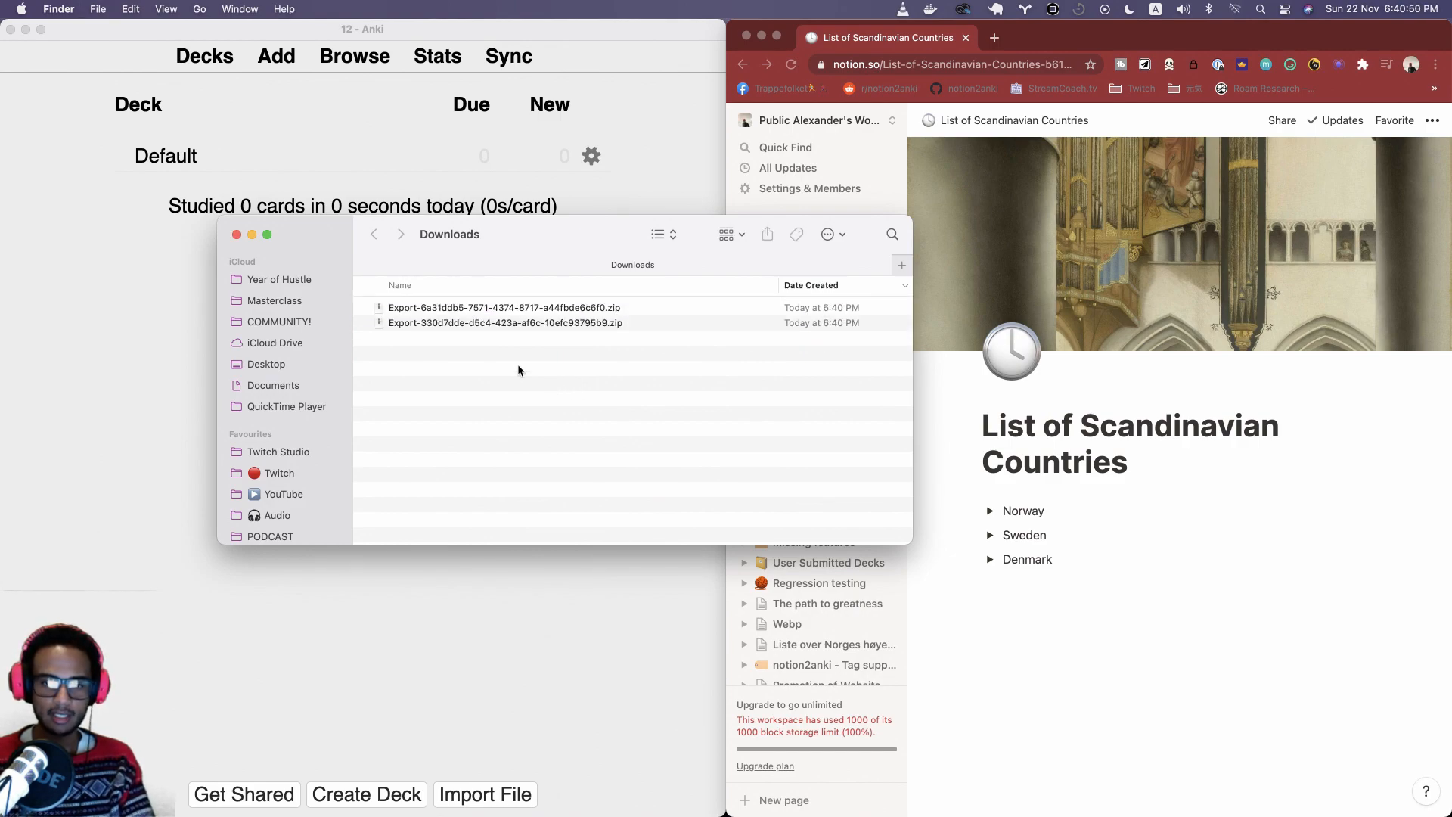
pyautogui.click(505, 322)
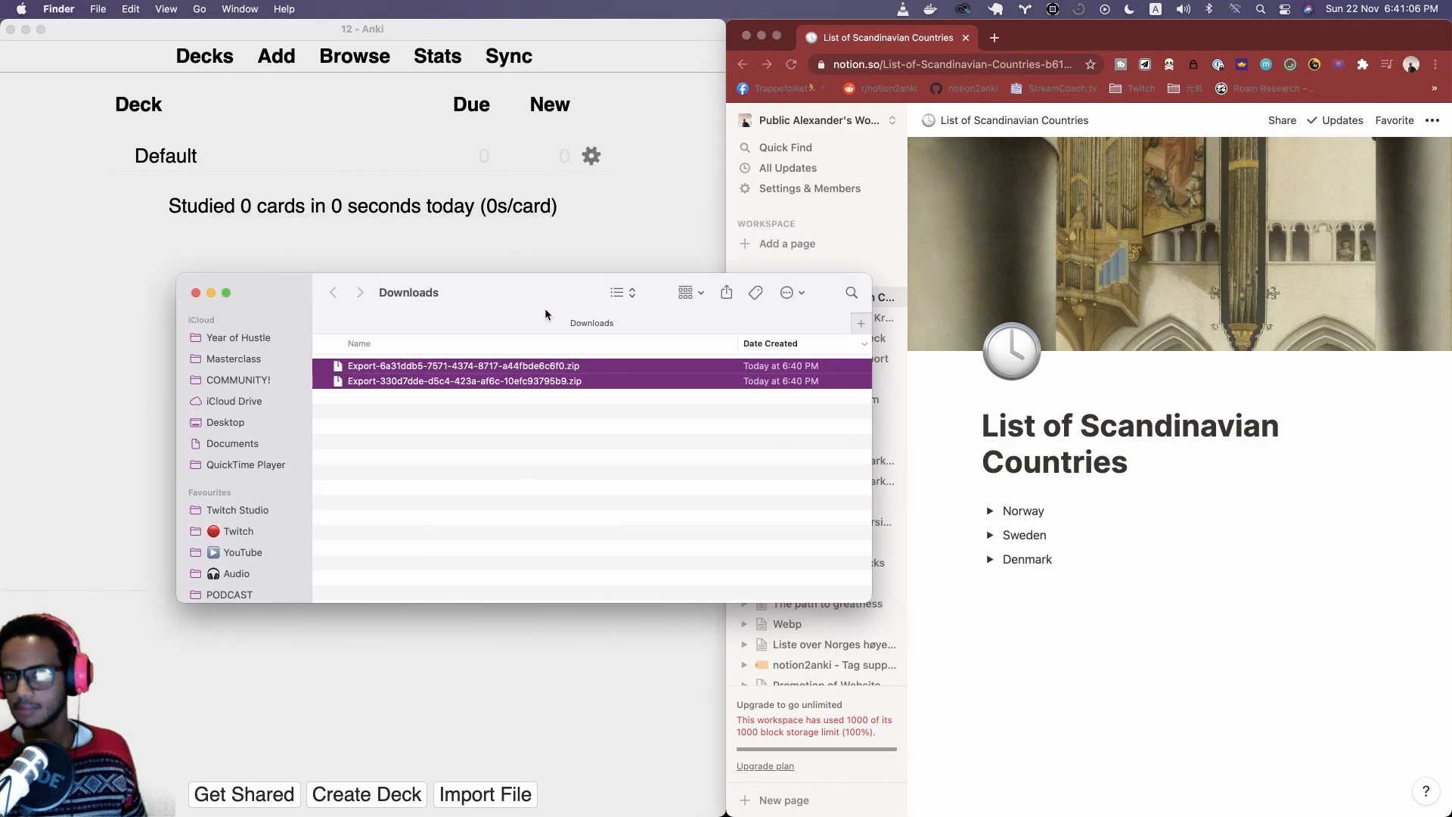
pyautogui.moveTo(1182, 562)
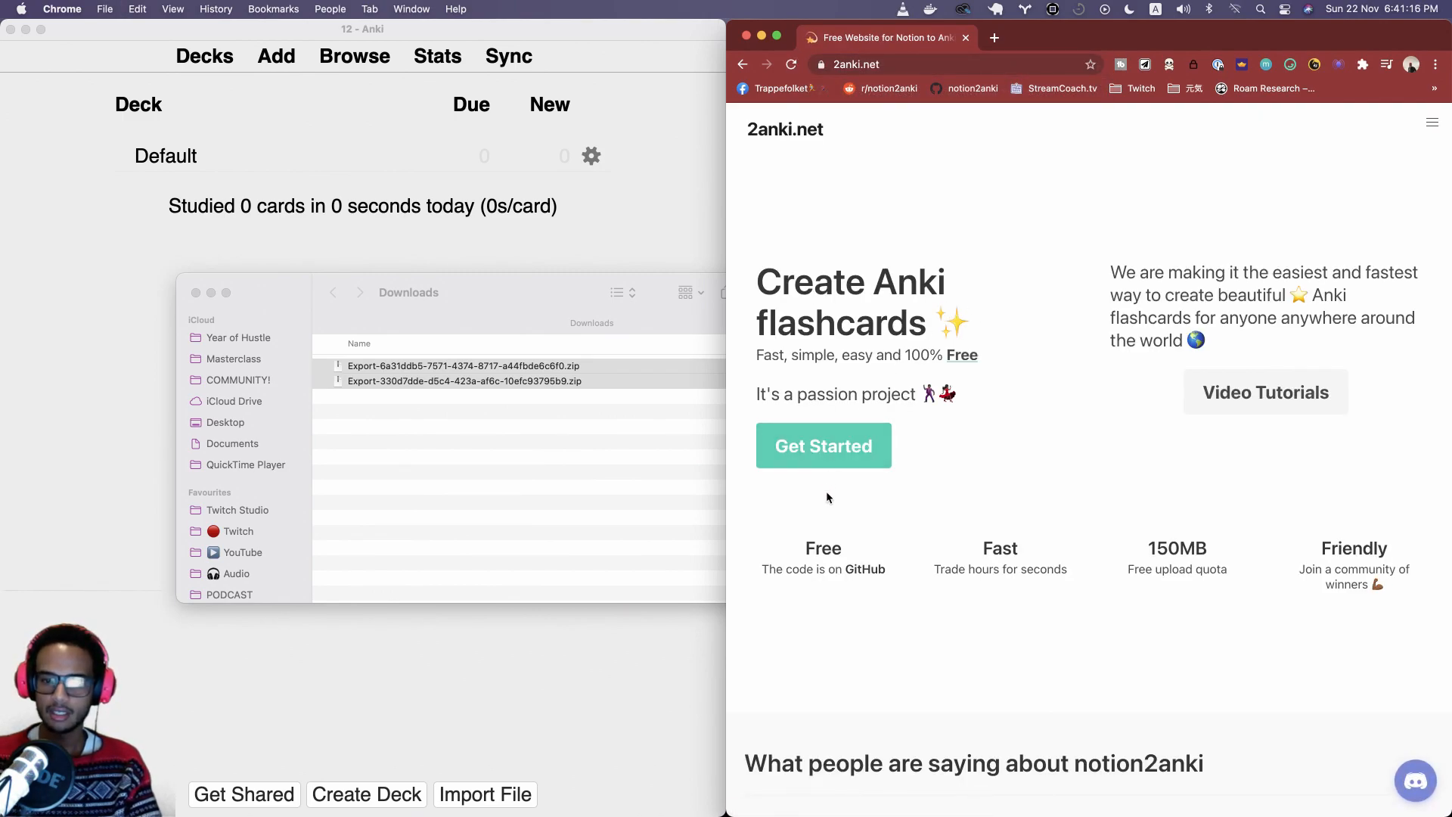
# Upload both Notion export zips to 2anki.net and convert them into Anki decks
pyautogui.click(823, 445)
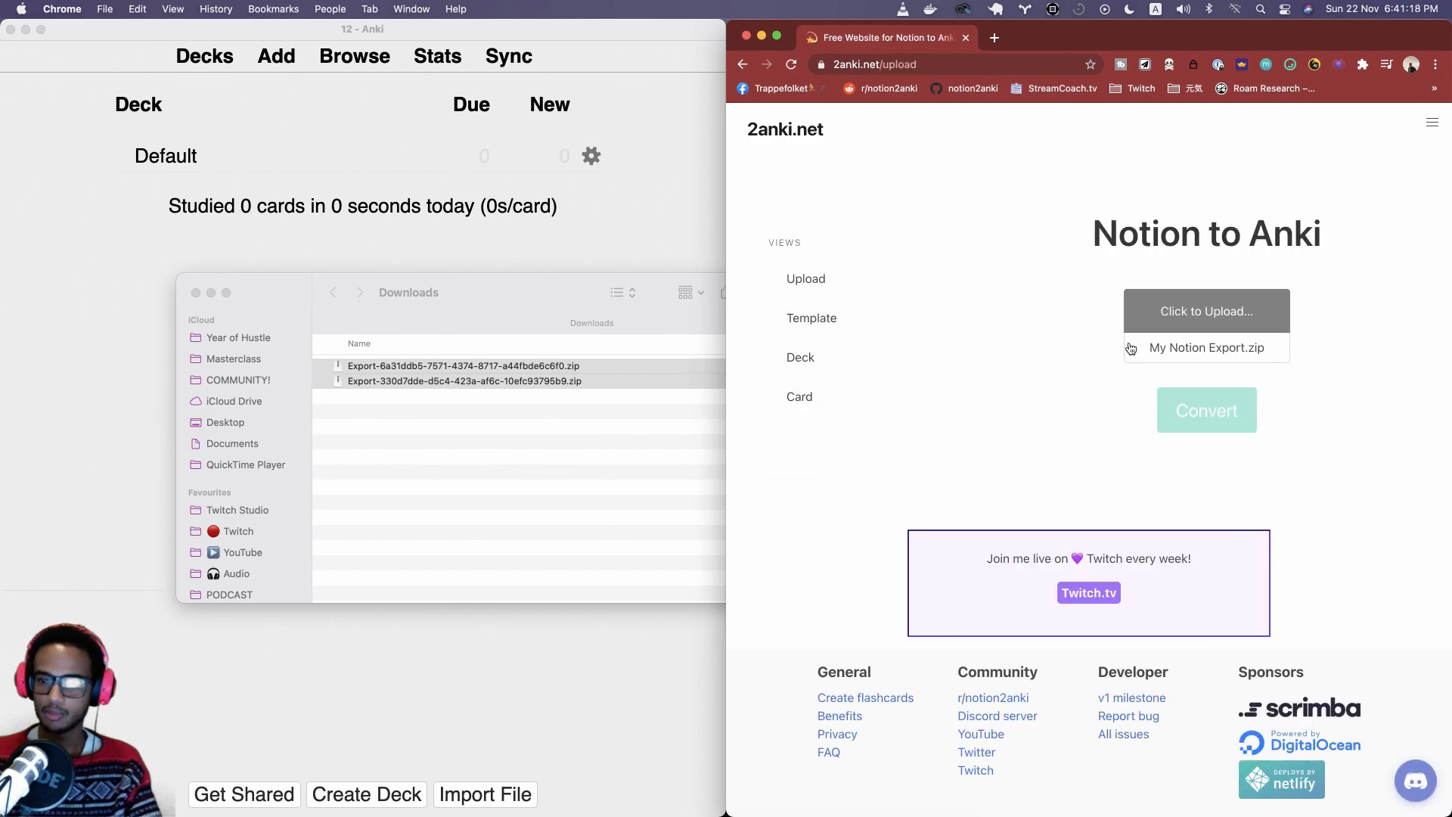
pyautogui.click(1206, 311)
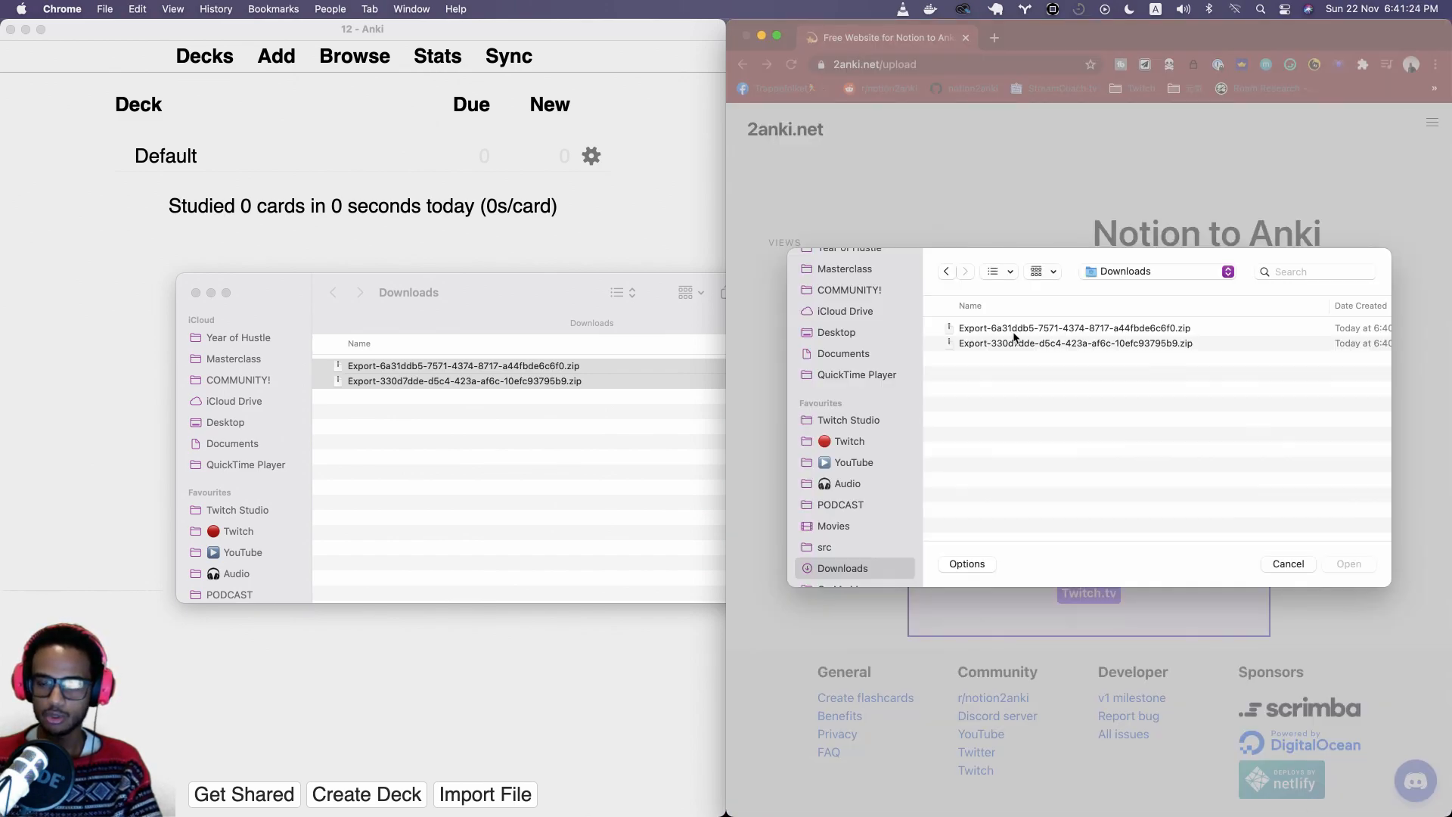
pyautogui.click(1074, 328)
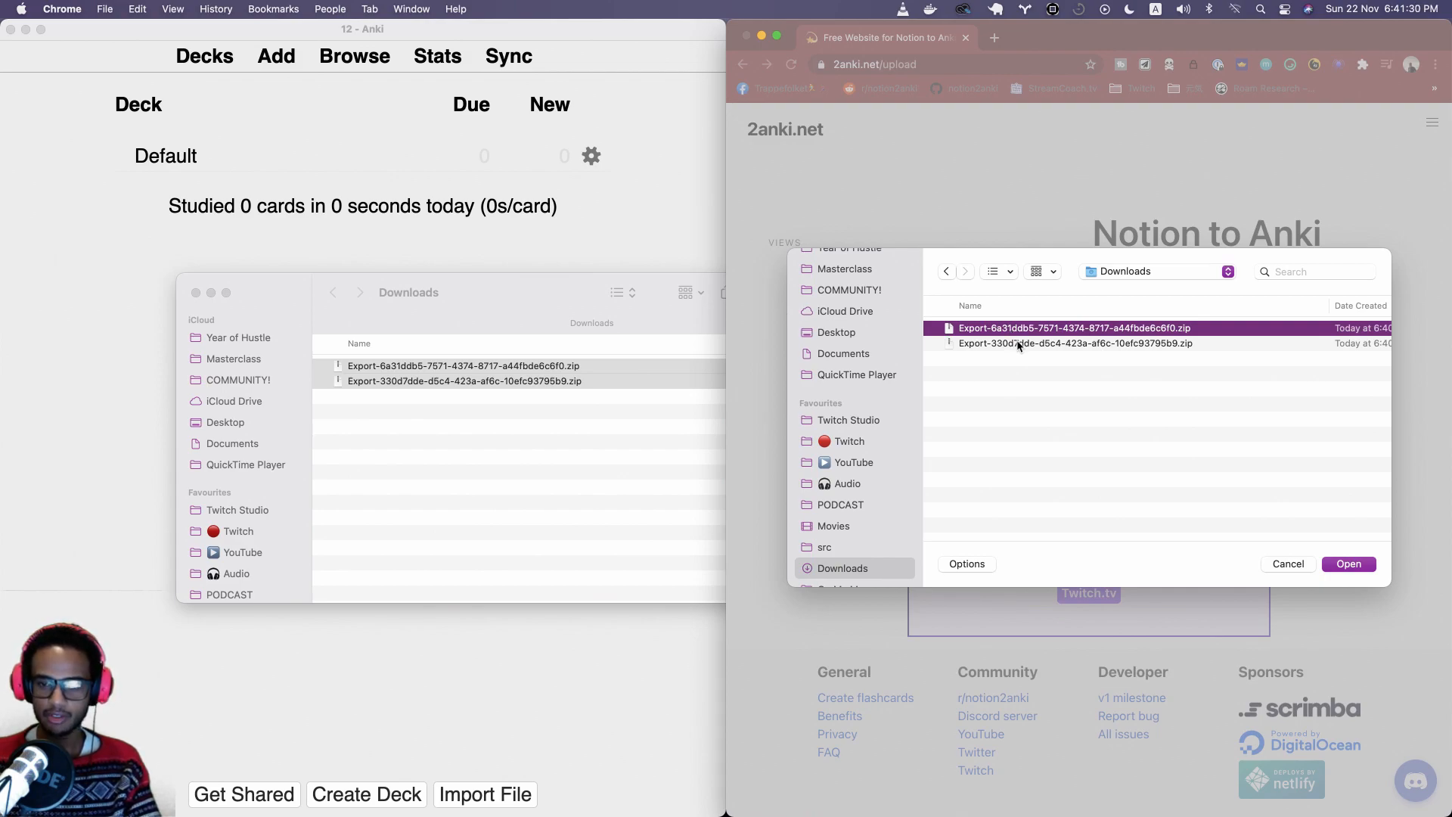
pyautogui.click(1076, 343)
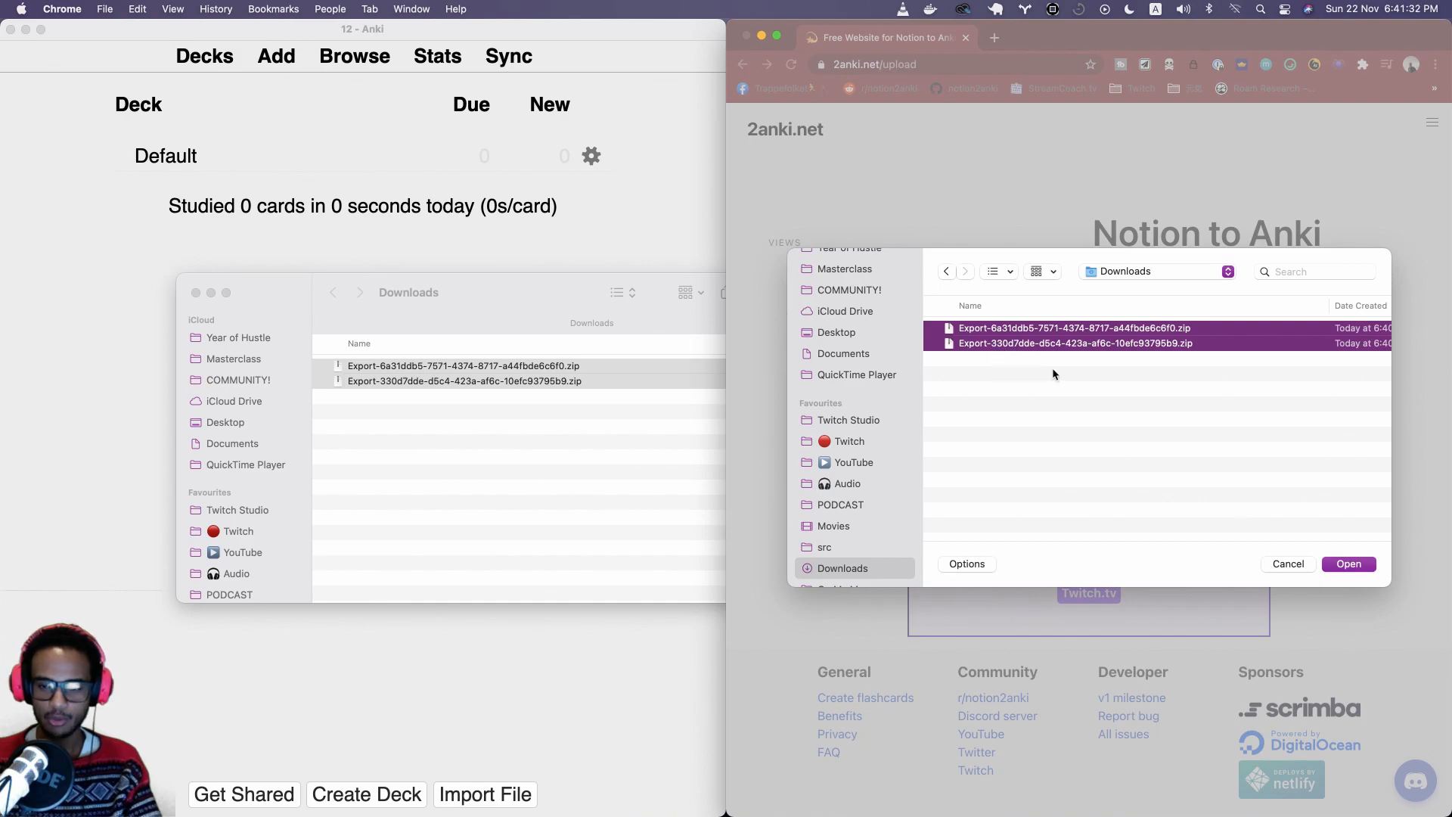
pyautogui.moveTo(1233, 449)
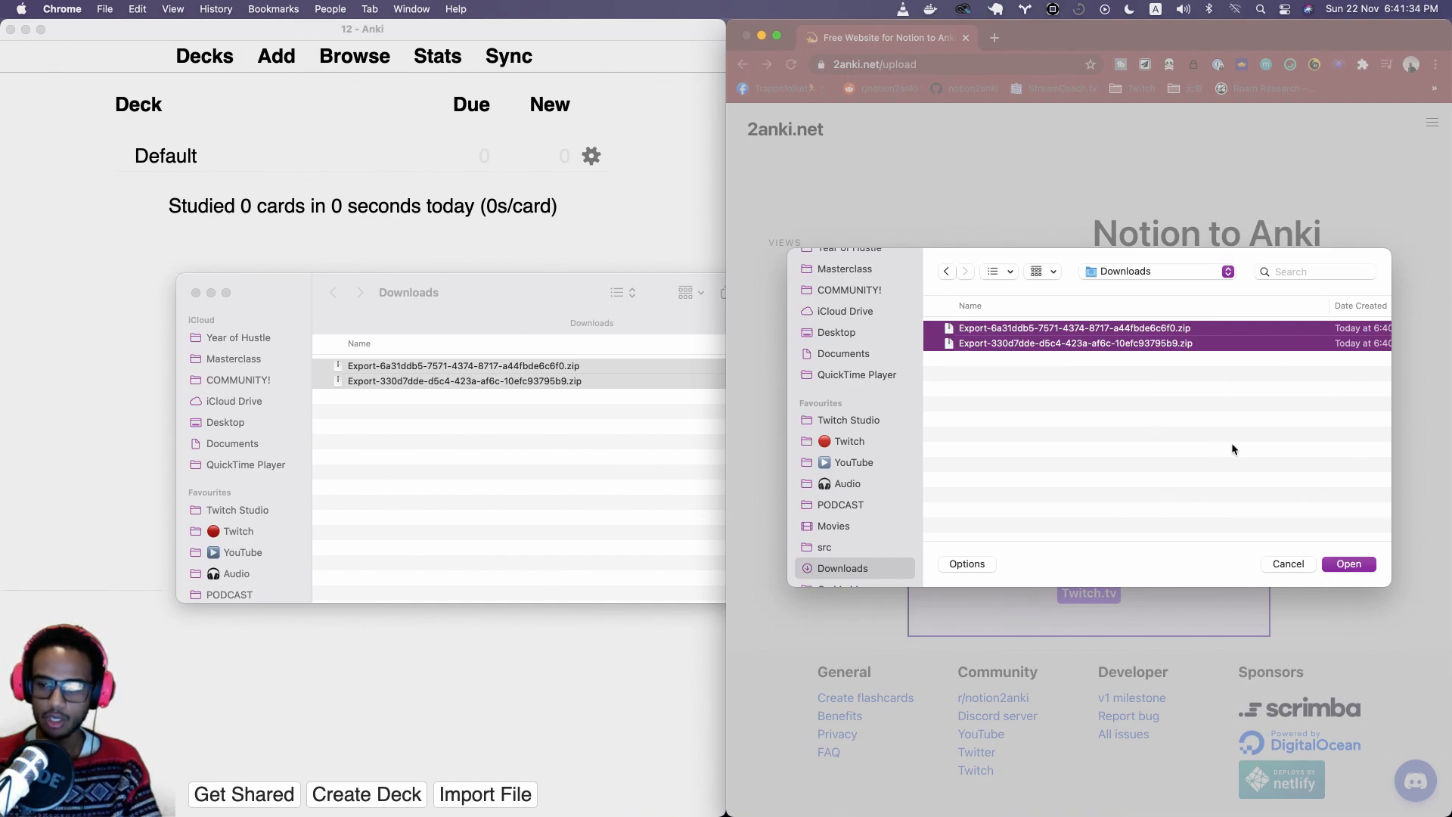
pyautogui.click(1348, 564)
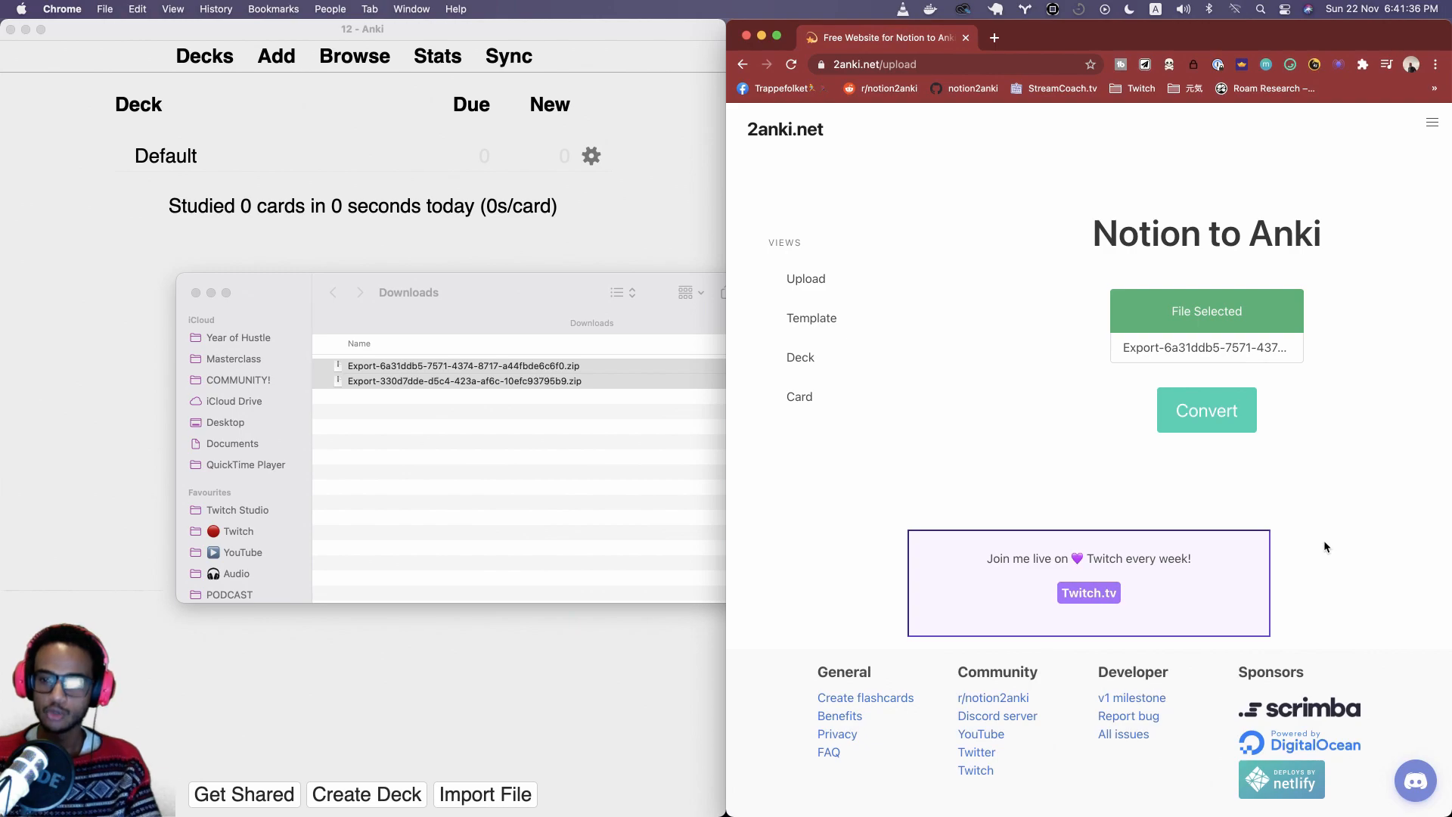
pyautogui.moveTo(1214, 499)
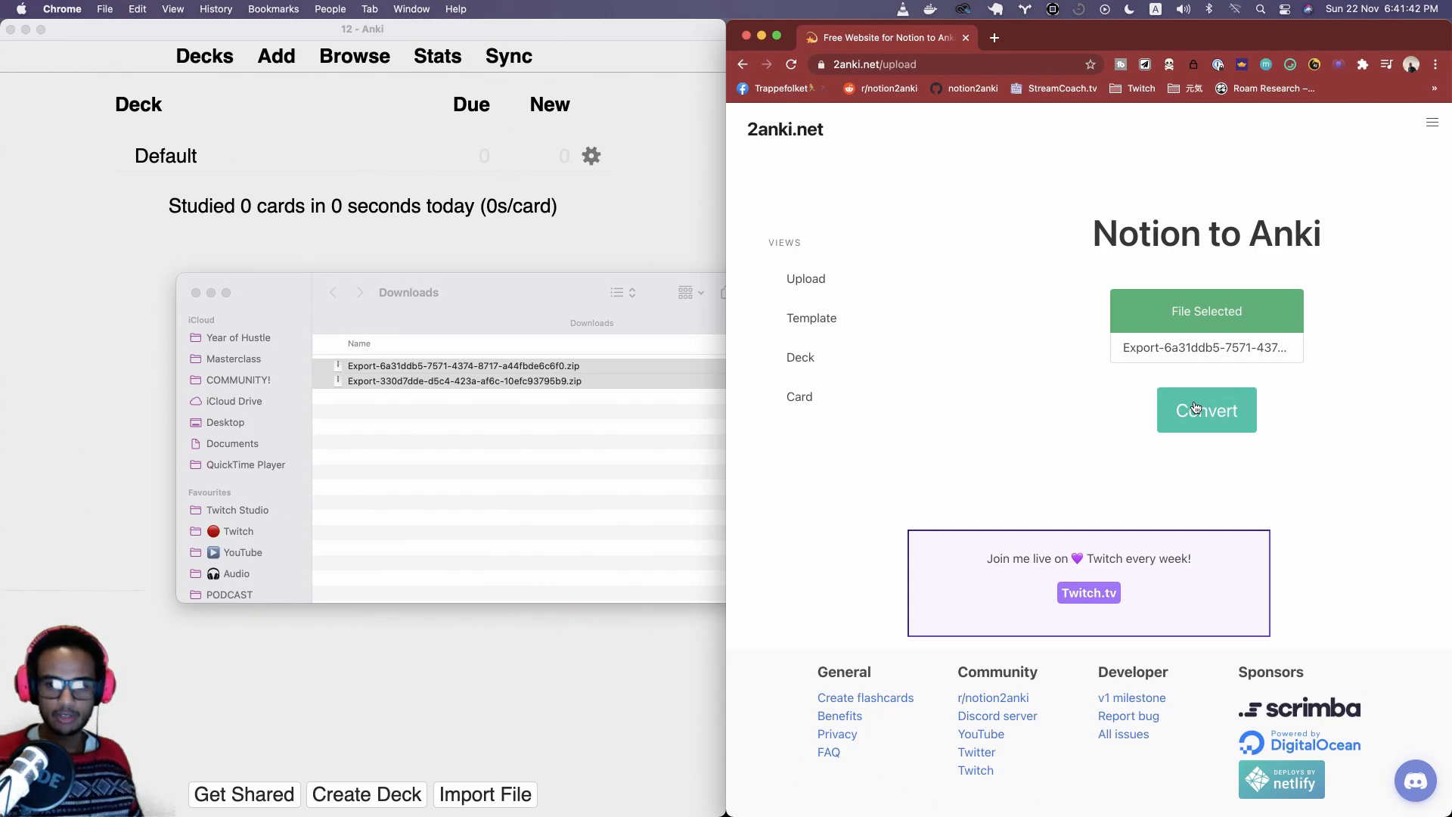
pyautogui.click(1206, 410)
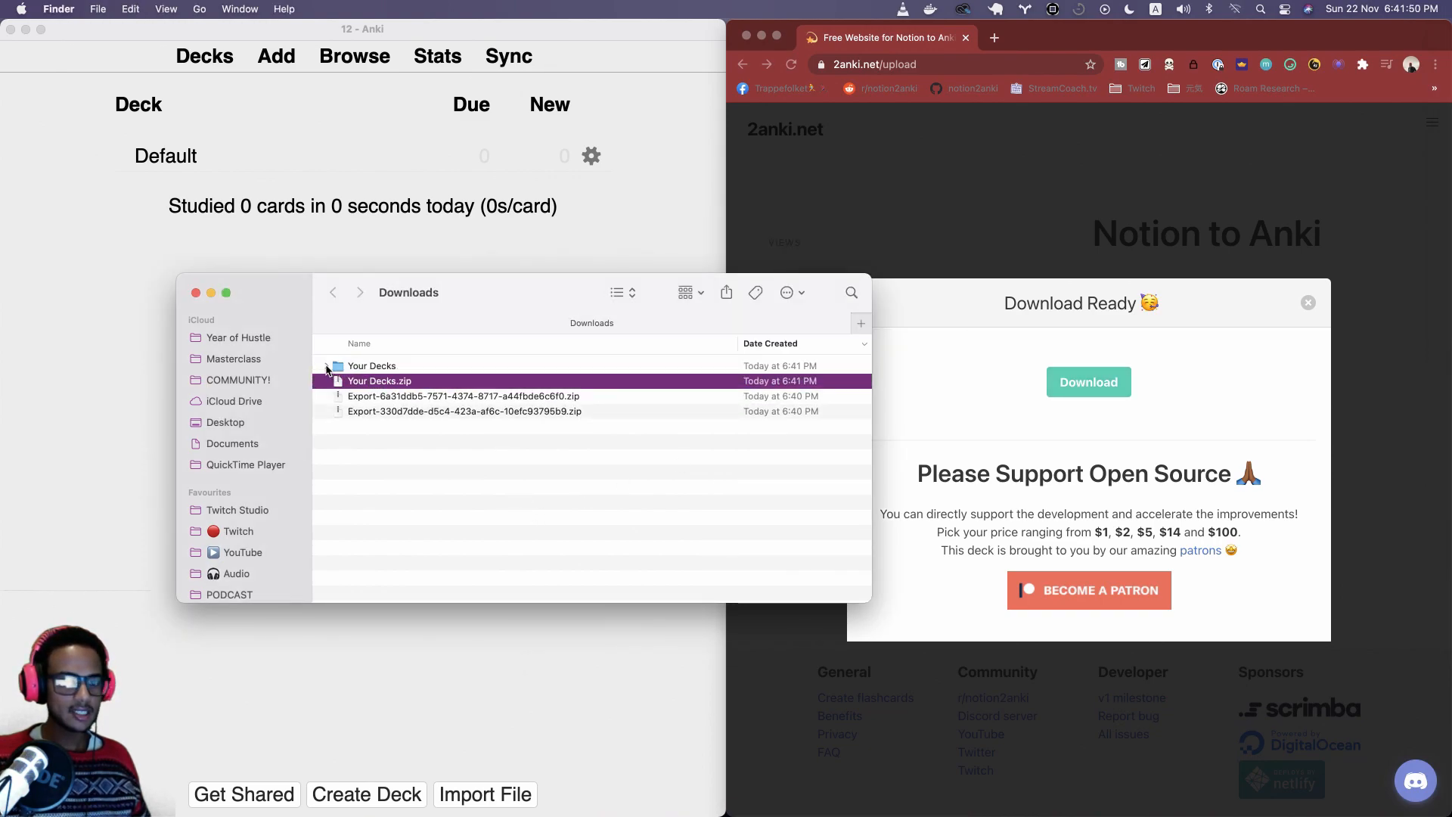
# Reveal the two .apkg deck files in the Your Decks folder and compare with the Notion pages
pyautogui.click(325, 366)
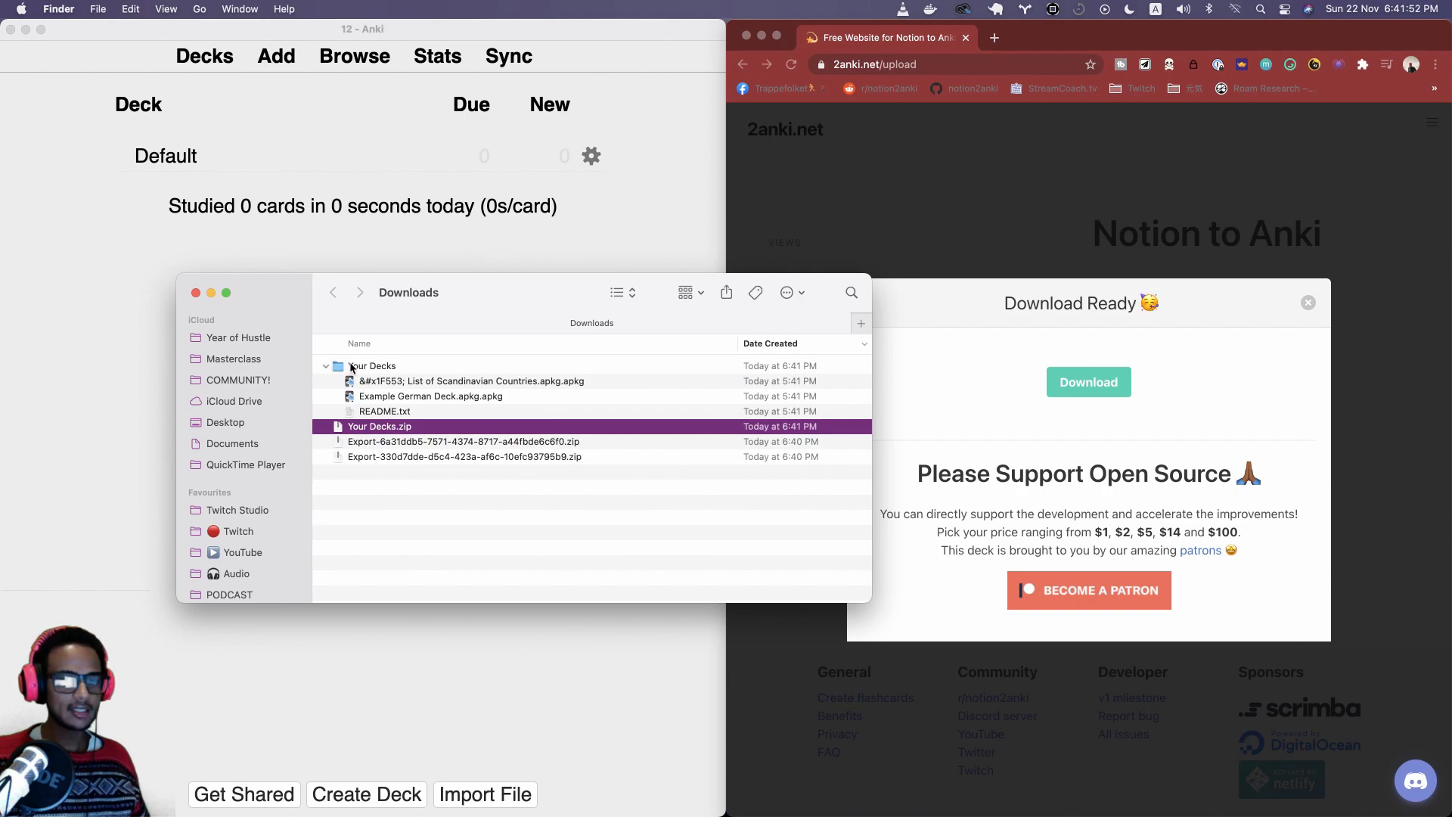
pyautogui.doubleClick(385, 410)
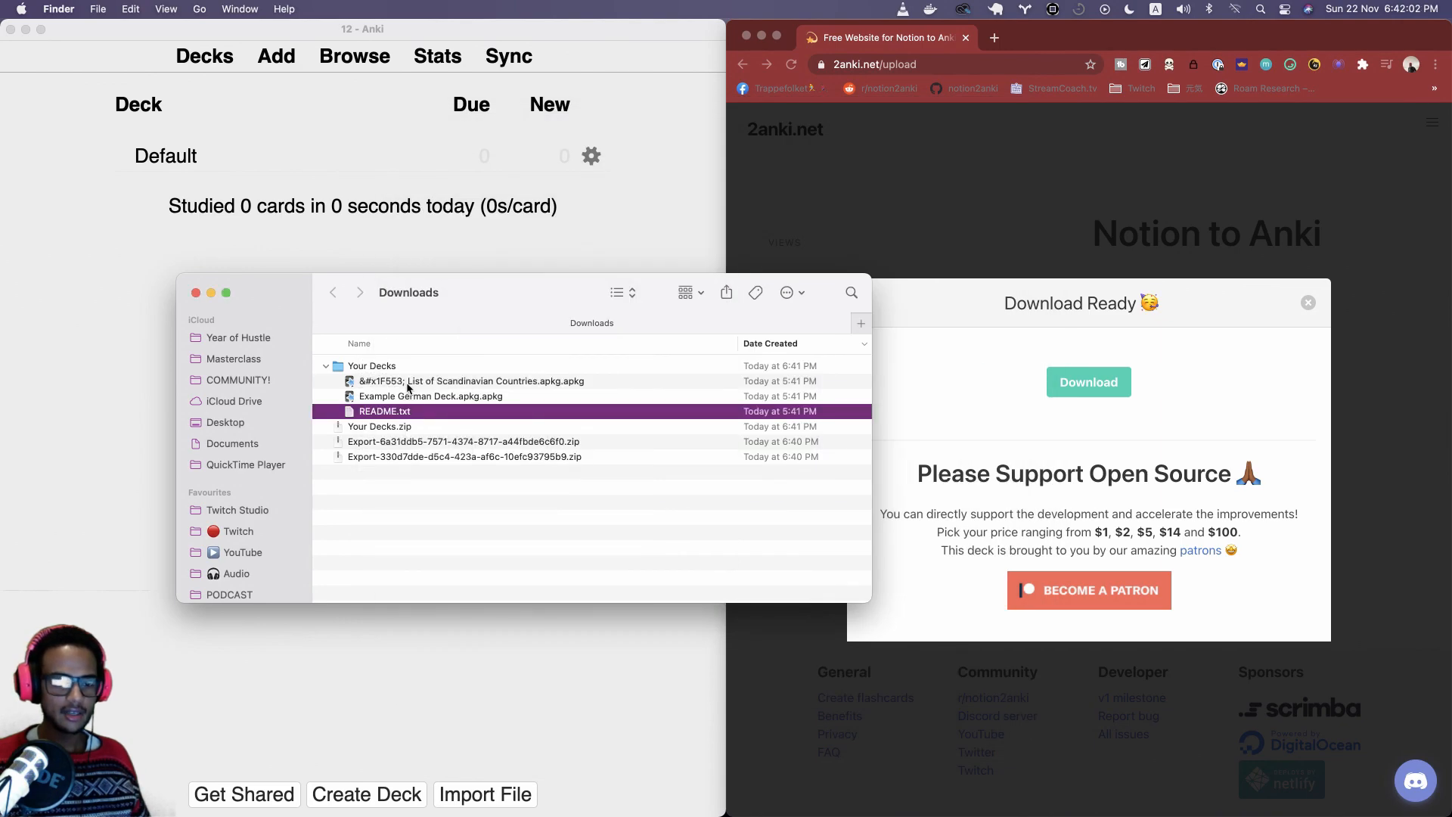
pyautogui.click(430, 395)
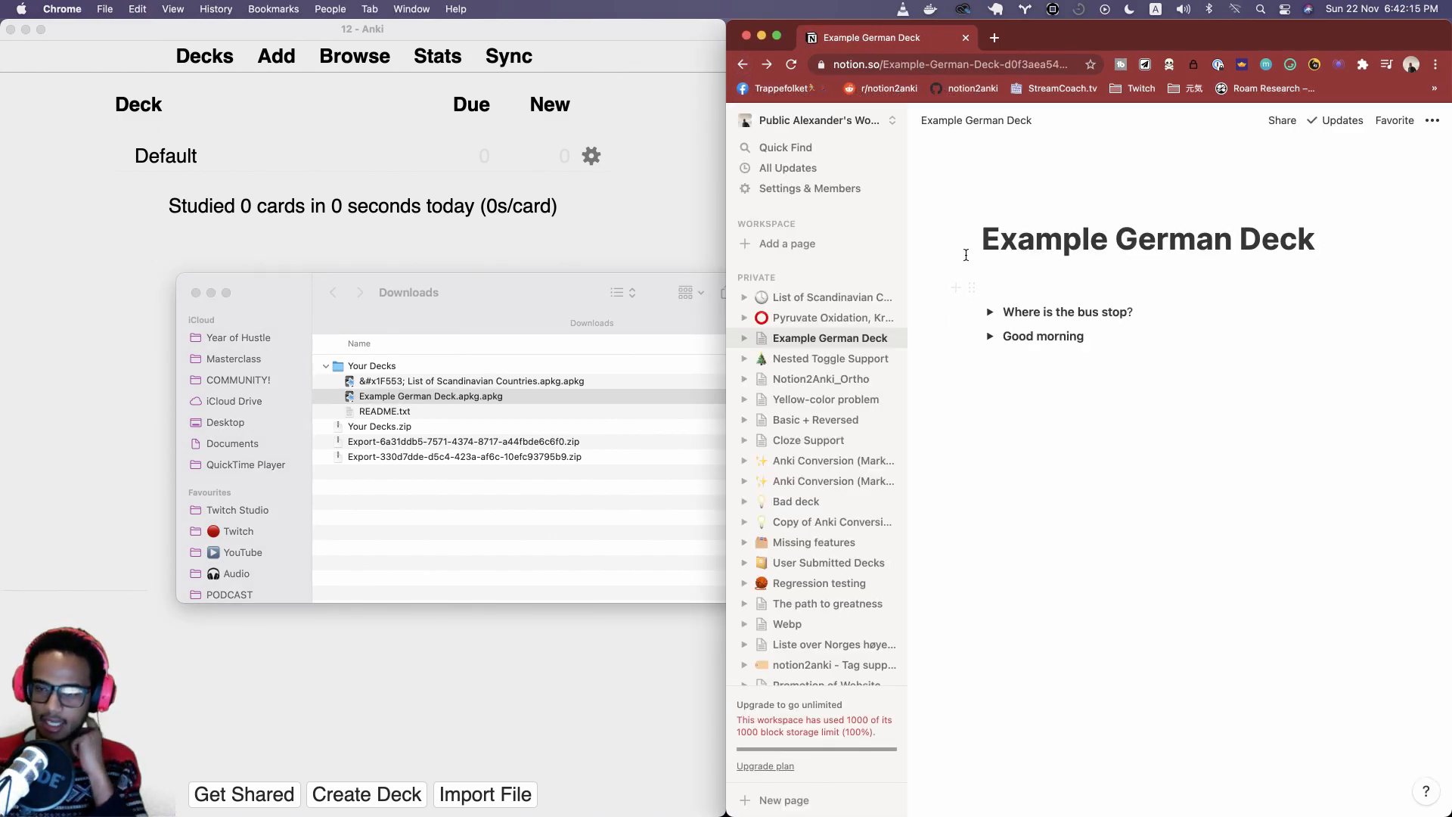
pyautogui.click(430, 395)
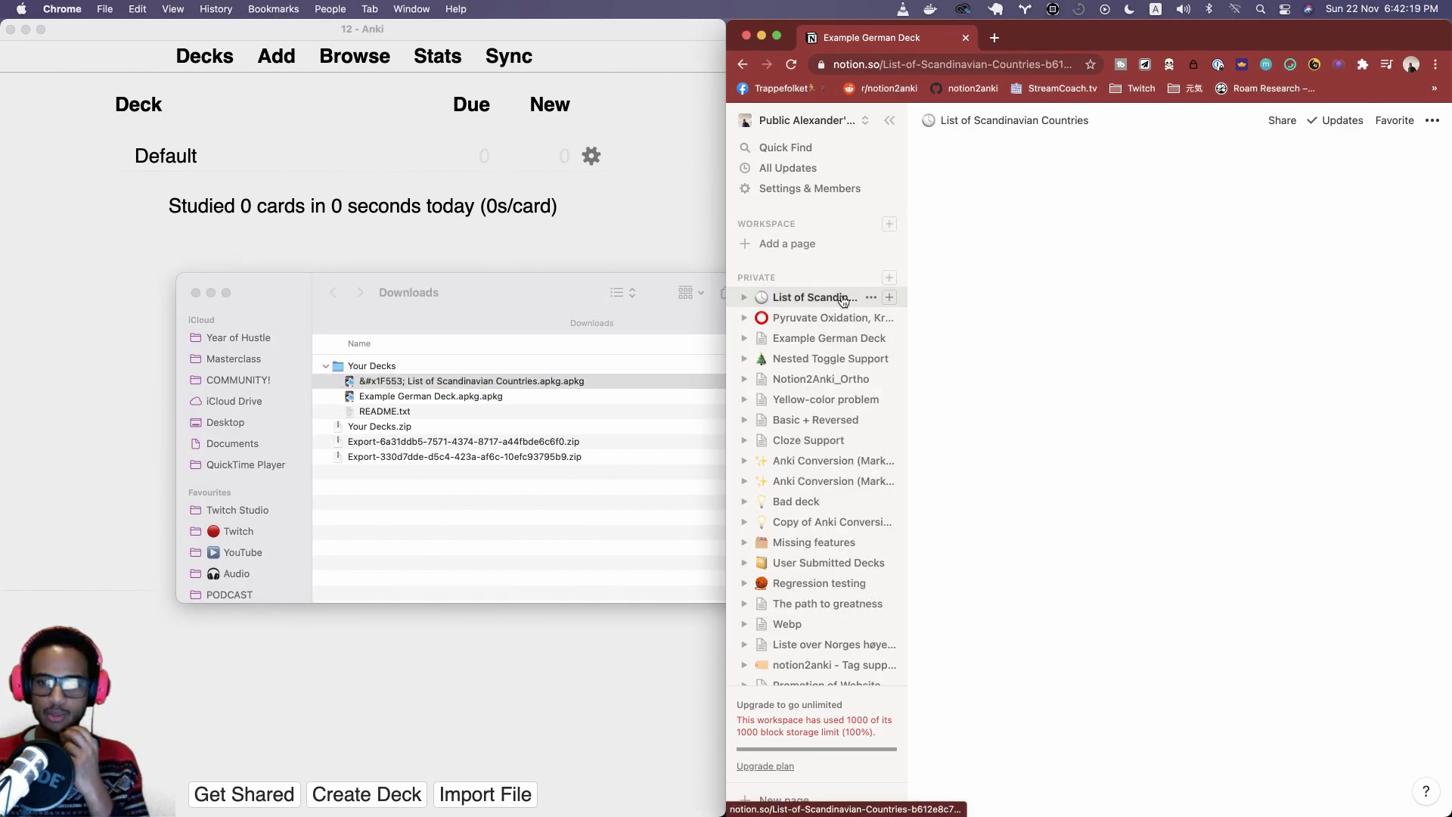
pyautogui.click(814, 298)
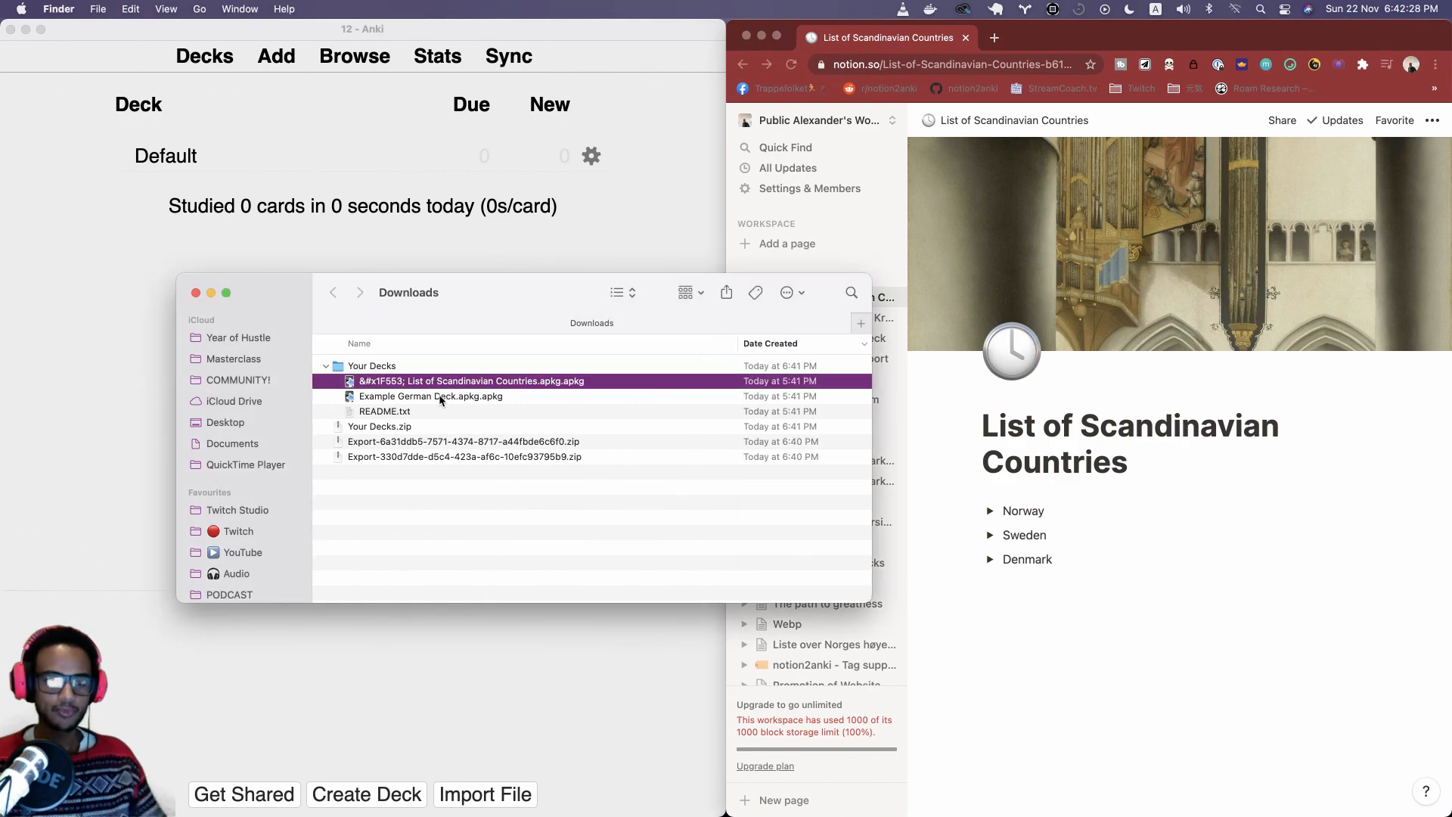
# Import both .apkg packages into Anki so the deck list shows the two new decks
pyautogui.click(430, 395)
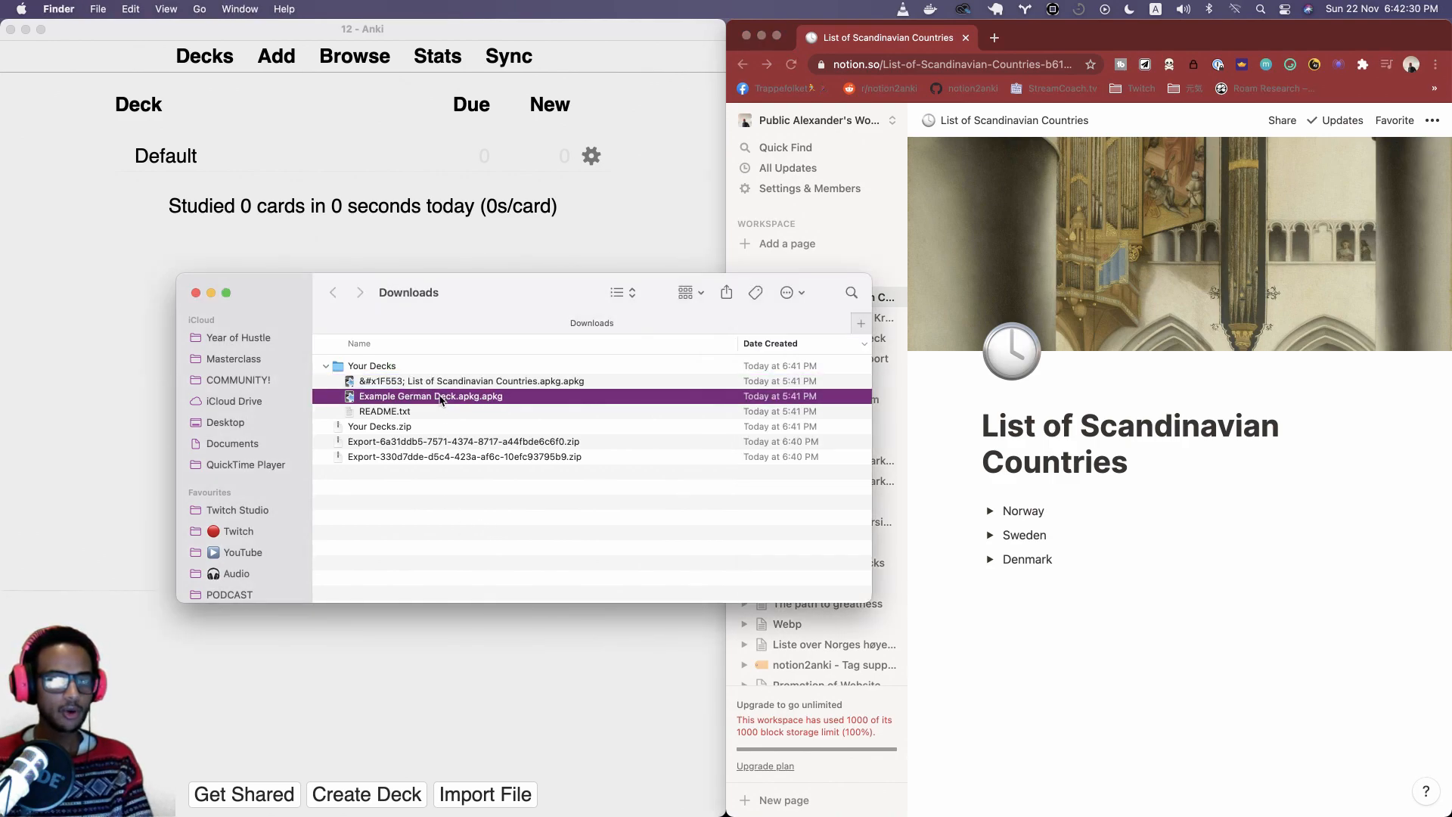
pyautogui.doubleClick(430, 395)
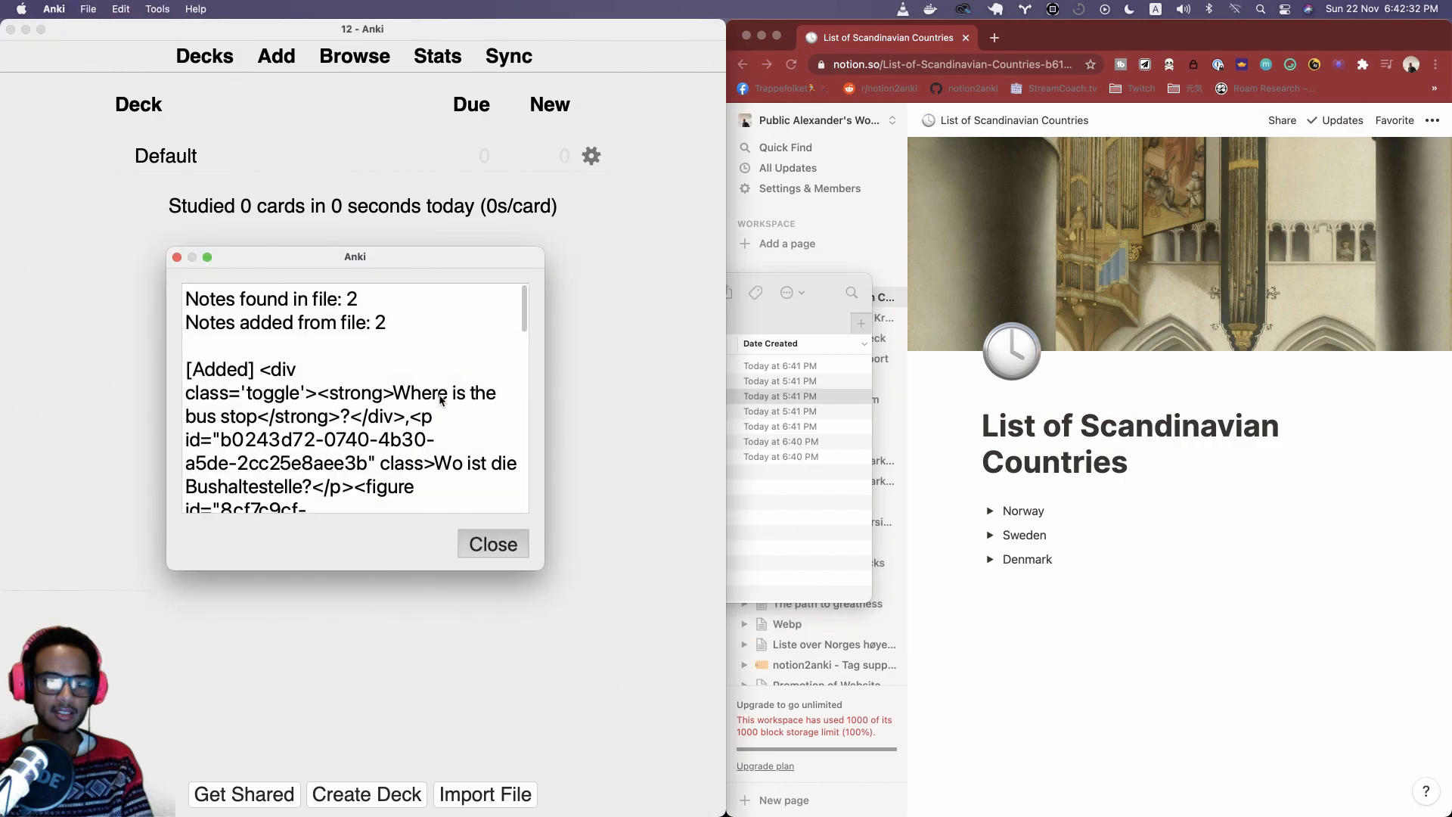
pyautogui.click(493, 543)
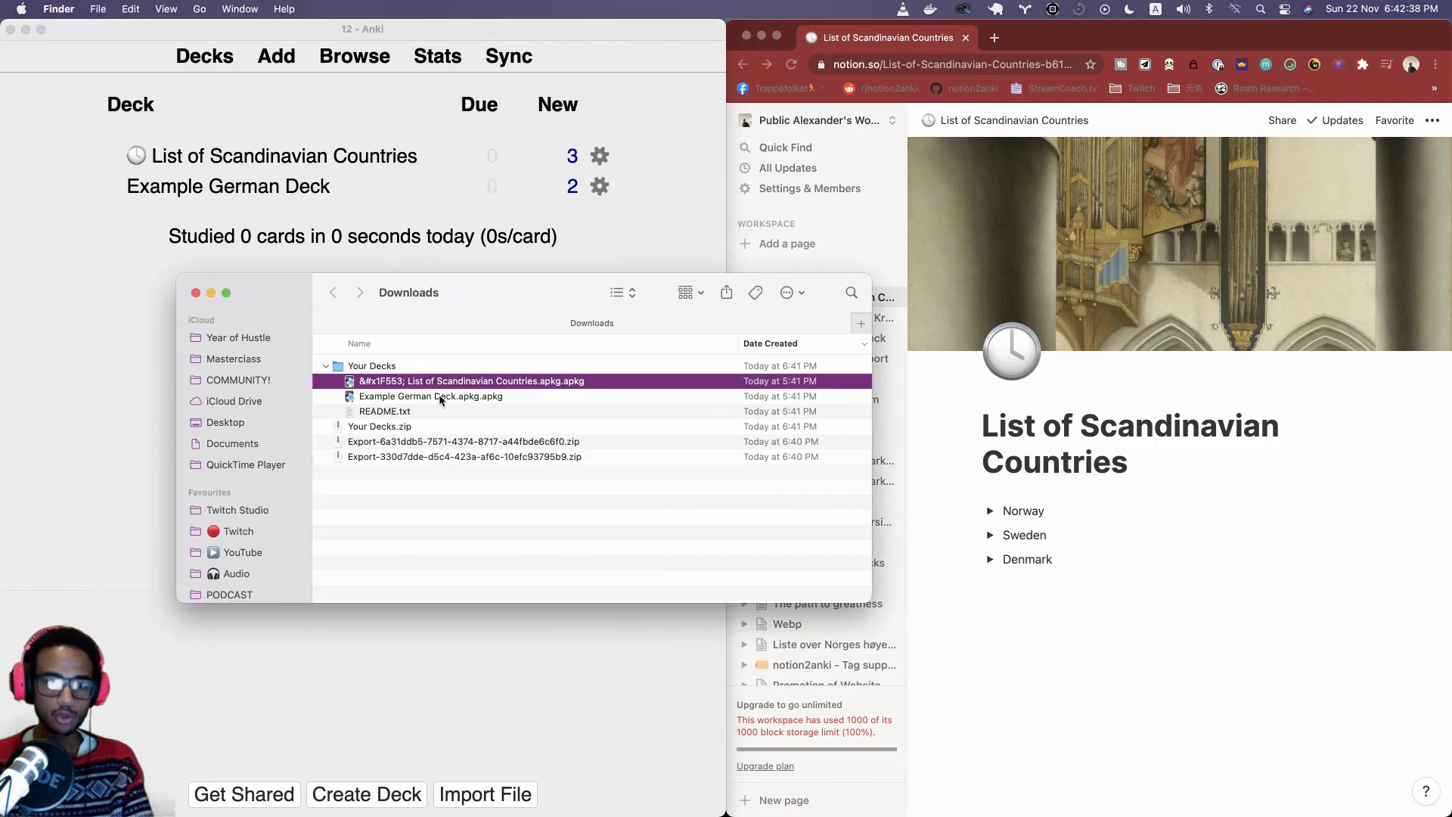
pyautogui.click(432, 395)
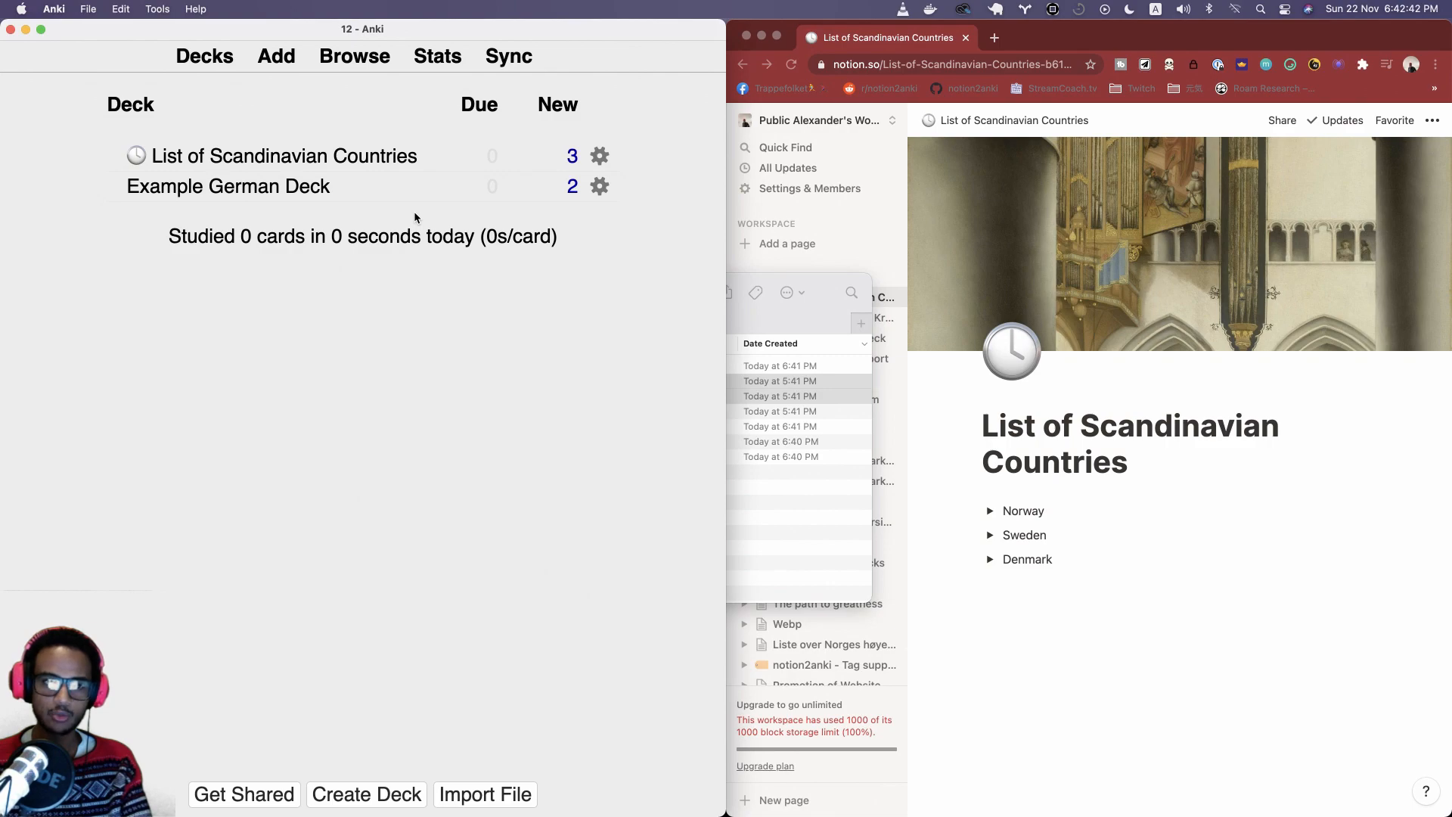
pyautogui.moveTo(336, 218)
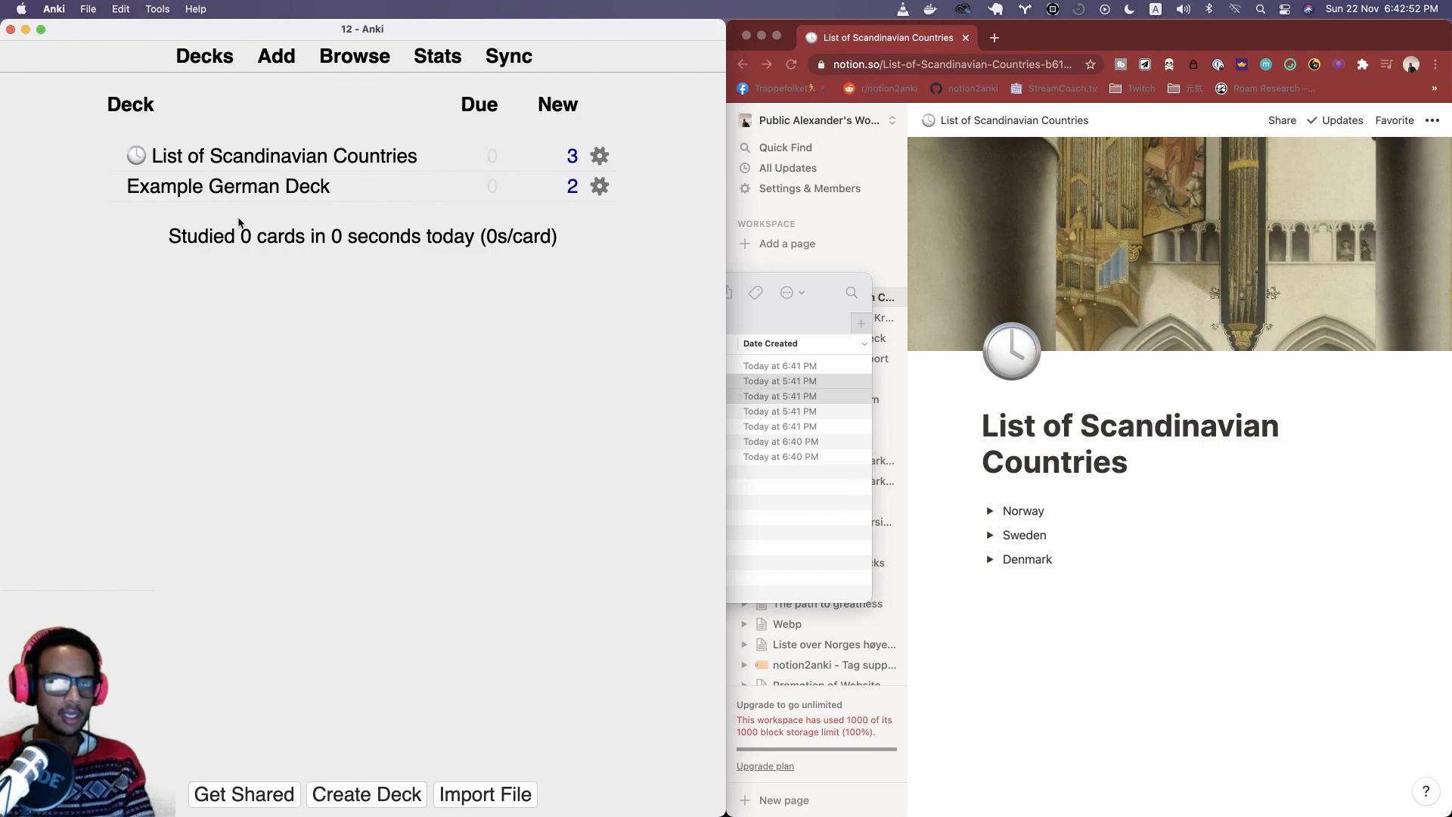
# Review the bus stop card in Example German Deck as Good, comparing with the Notion toggles
pyautogui.click(284, 156)
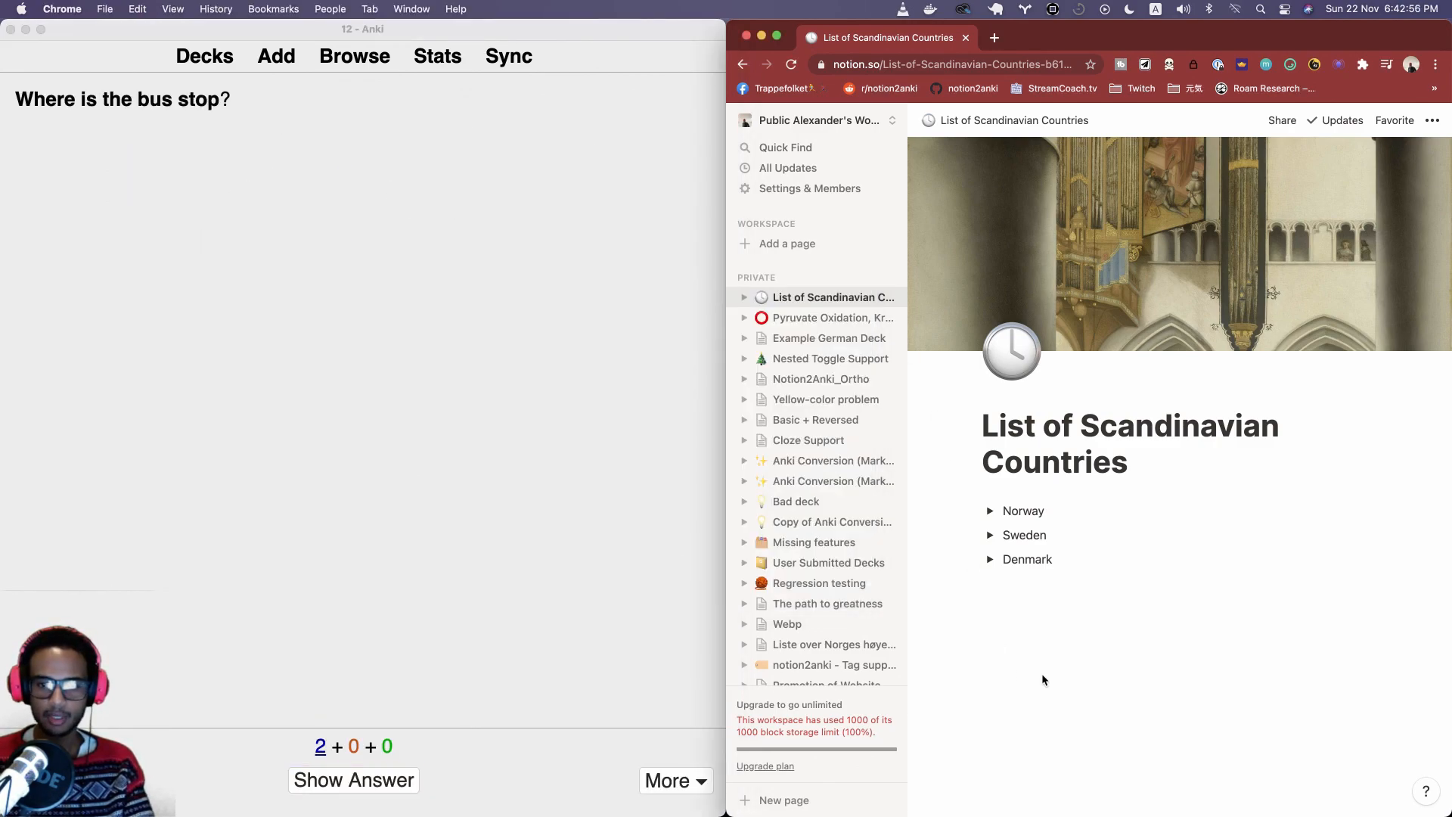
pyautogui.click(829, 337)
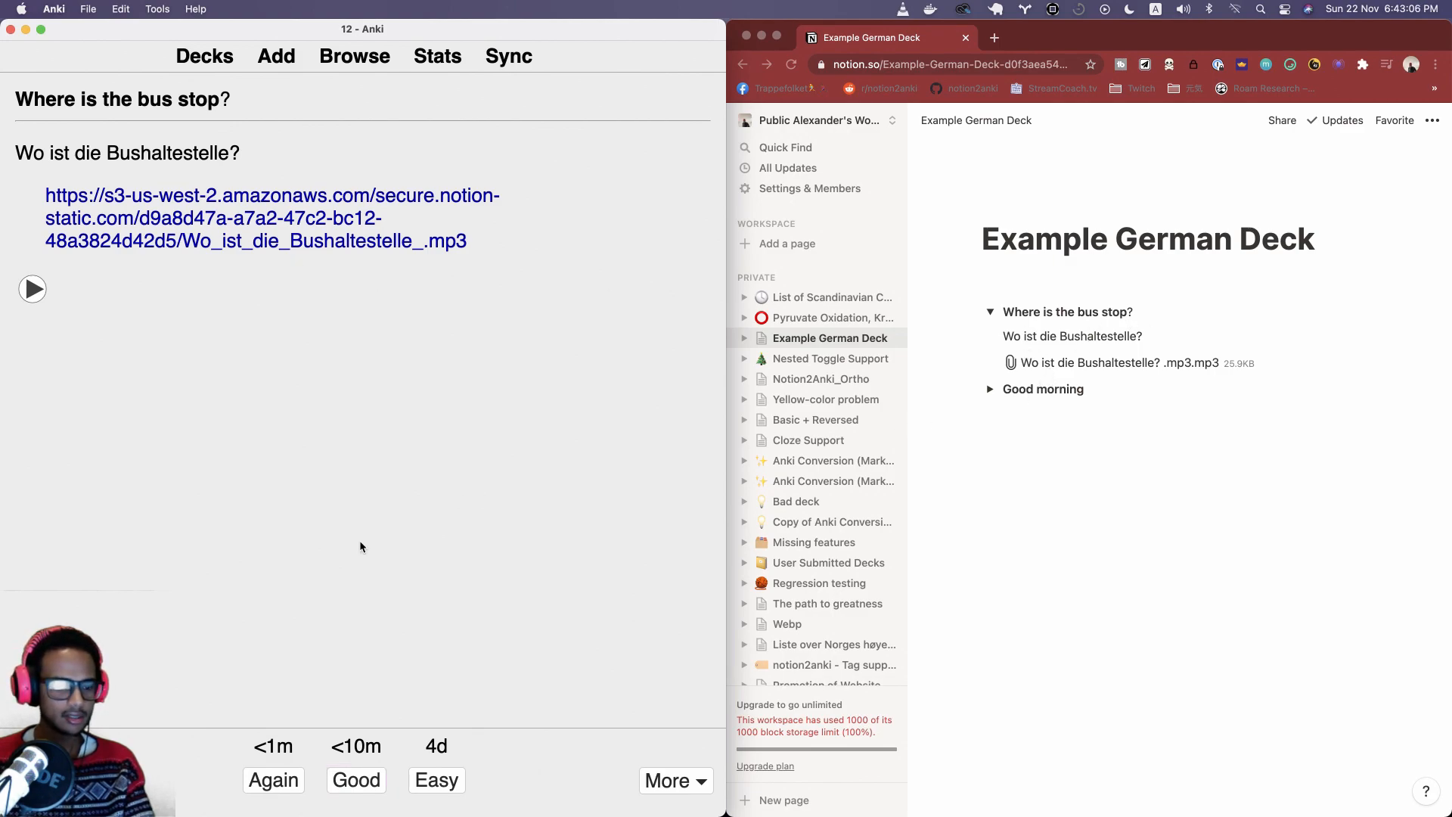
pyautogui.click(356, 779)
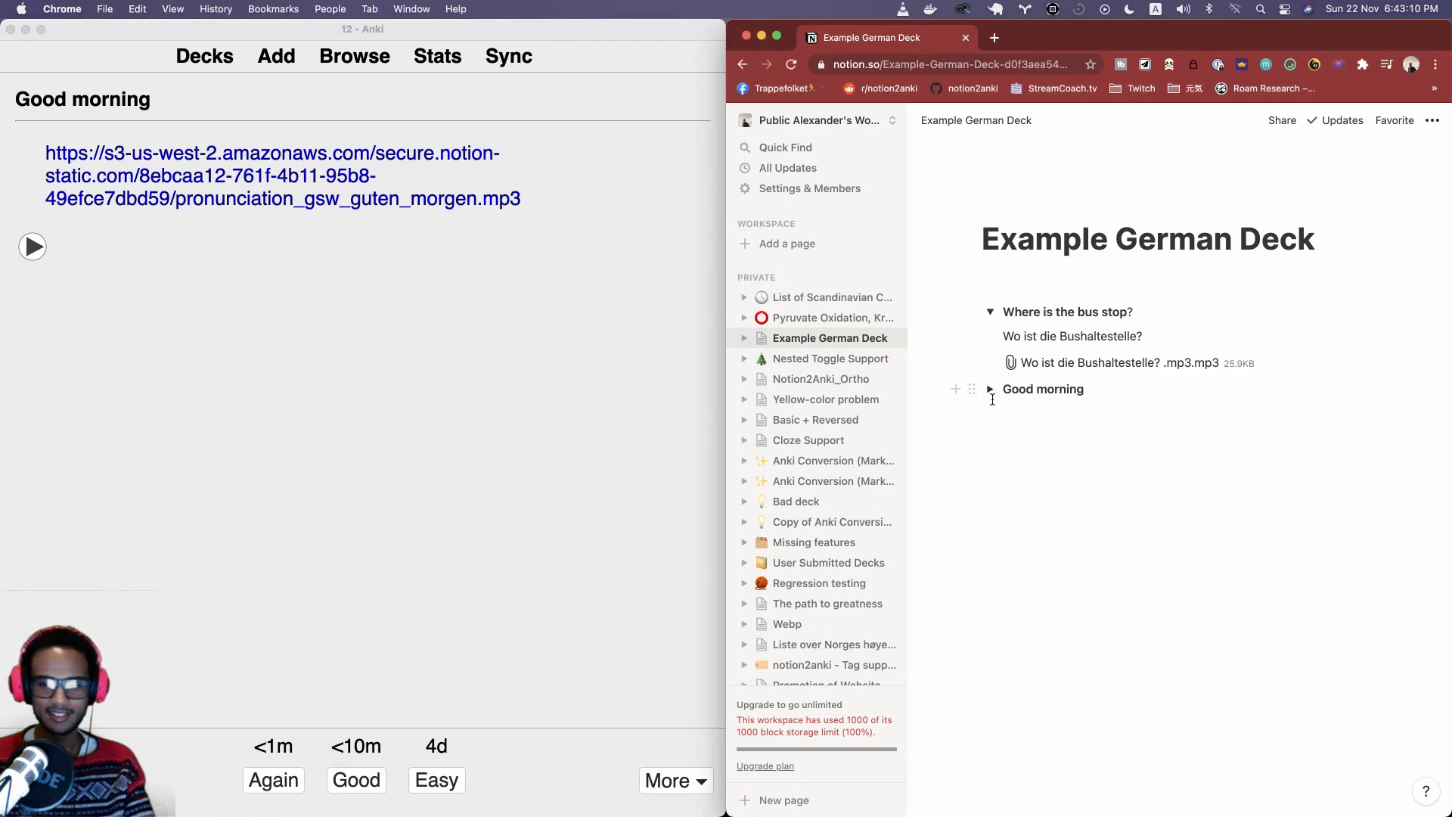
pyautogui.click(990, 389)
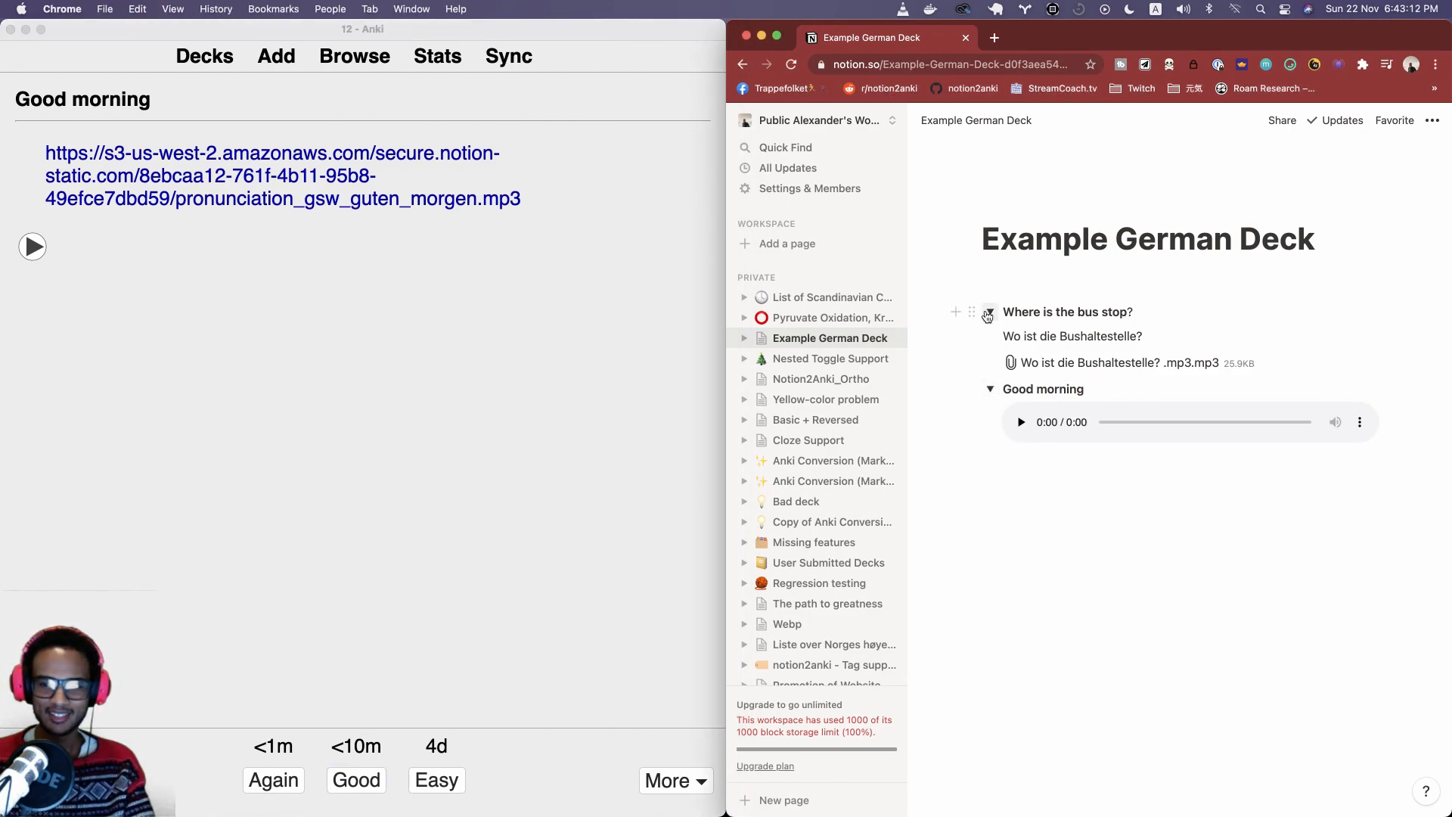
pyautogui.click(988, 311)
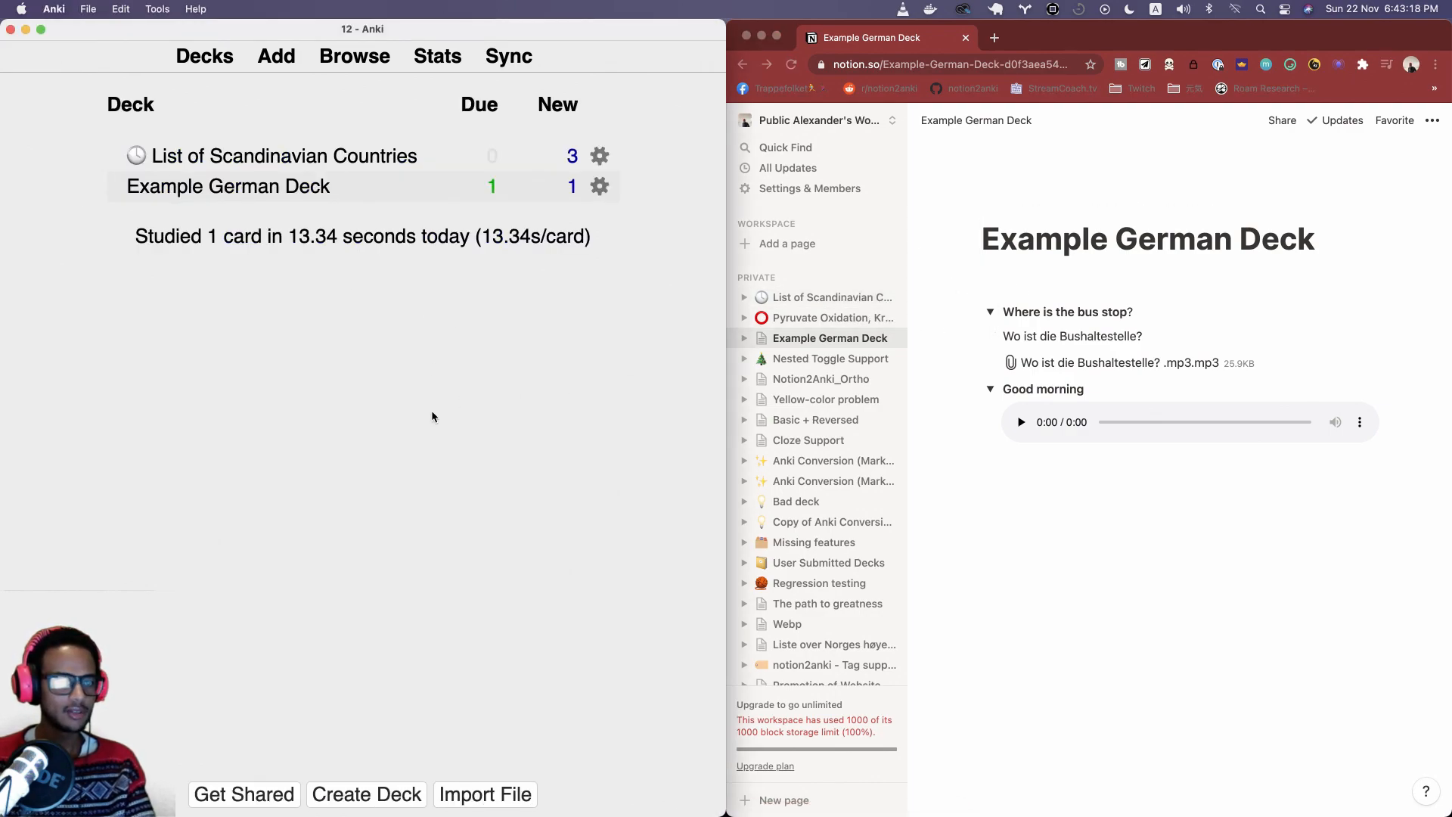
# Study the Denmark and Norway cards in List of Scandinavian Countries, grading them Good
pyautogui.click(284, 156)
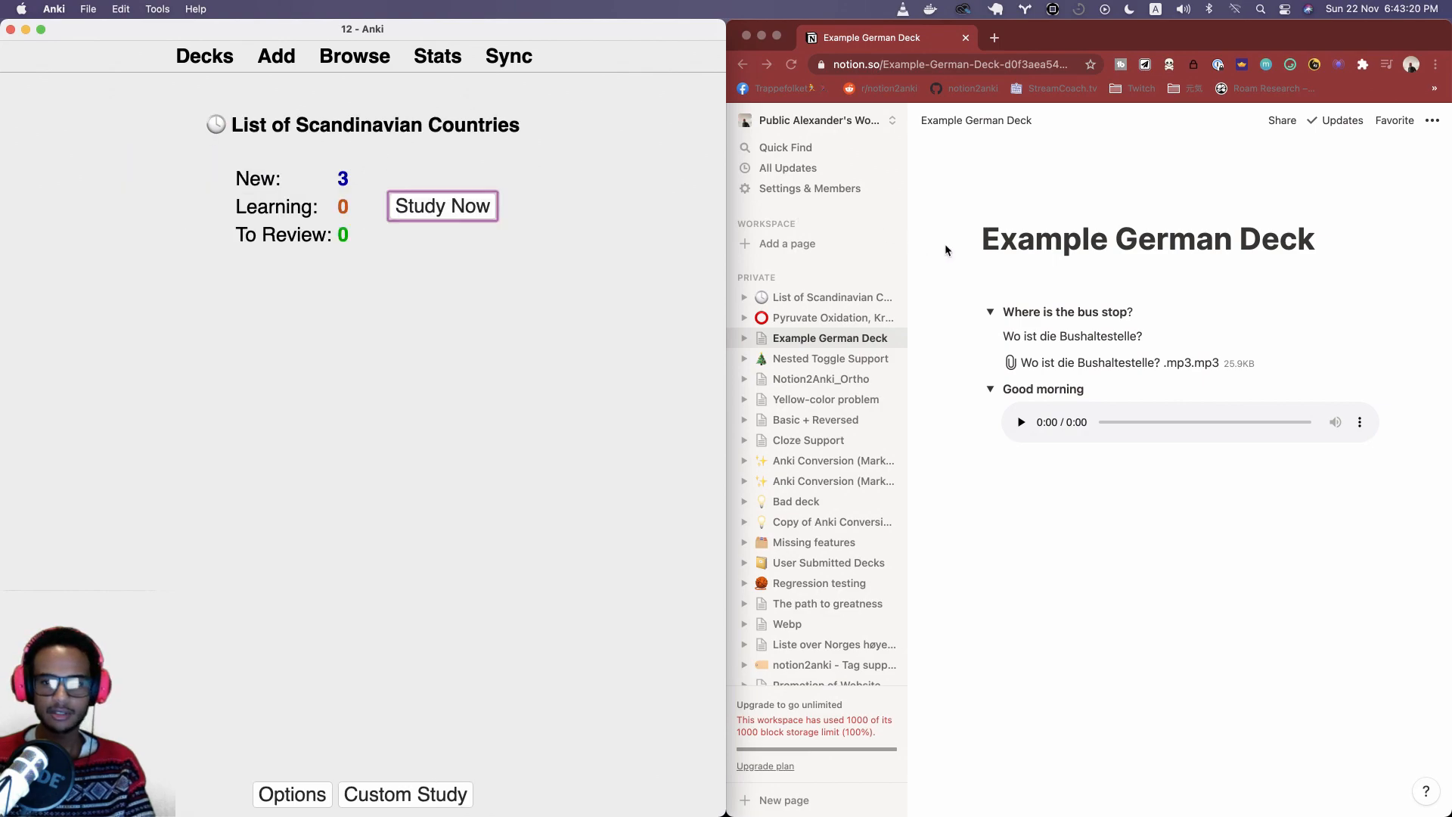
pyautogui.click(831, 298)
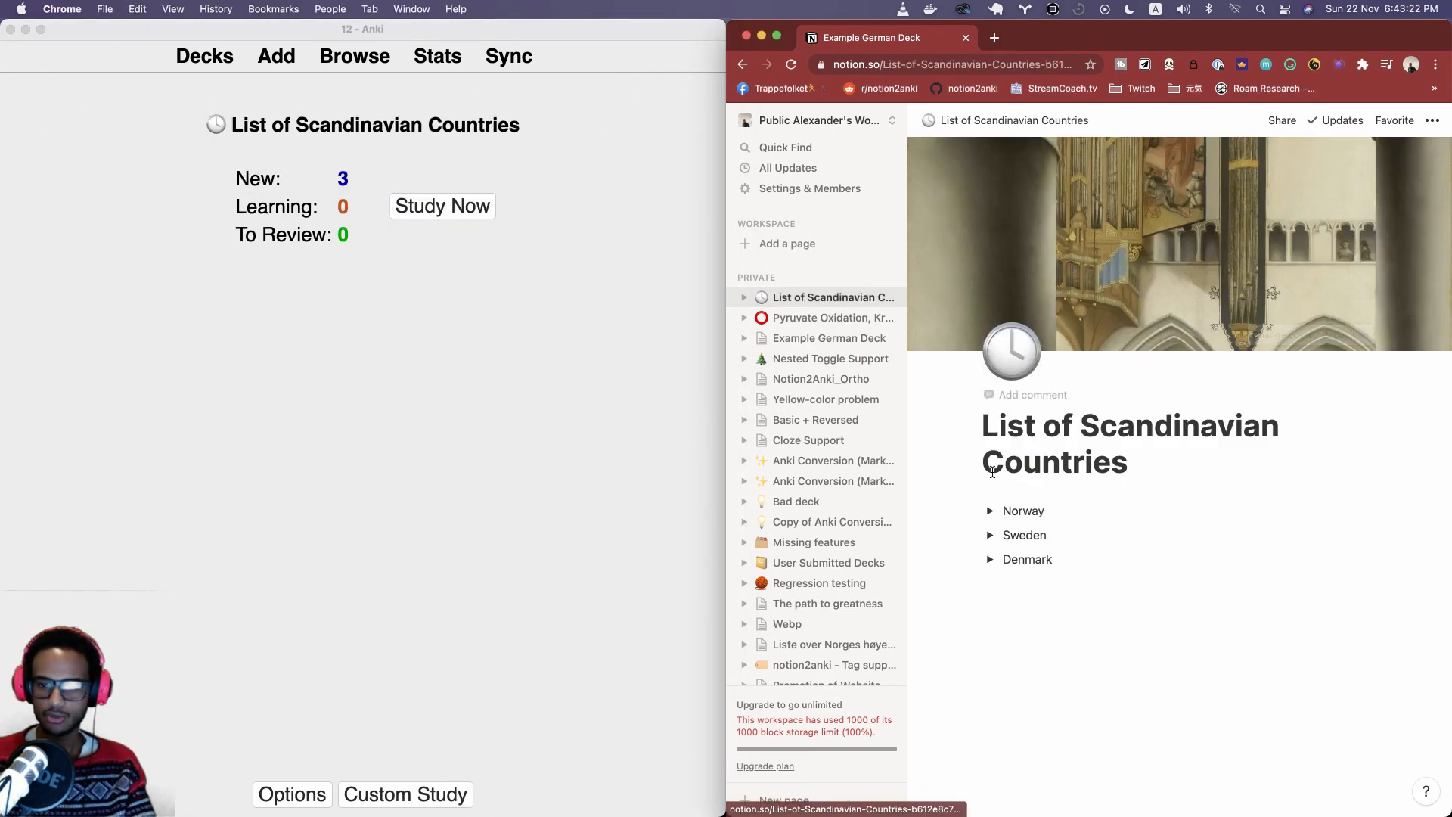
pyautogui.click(442, 206)
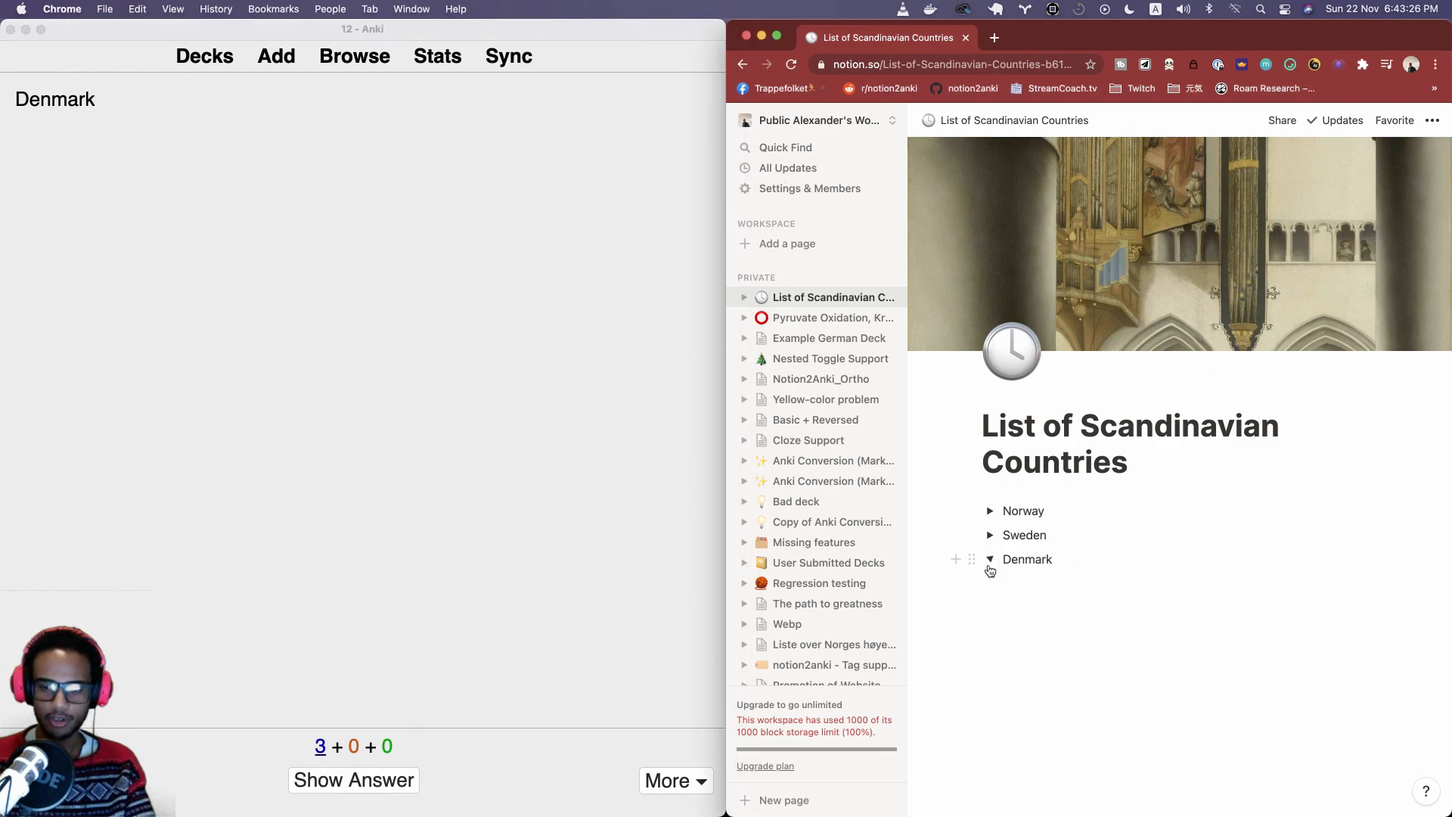
pyautogui.click(352, 779)
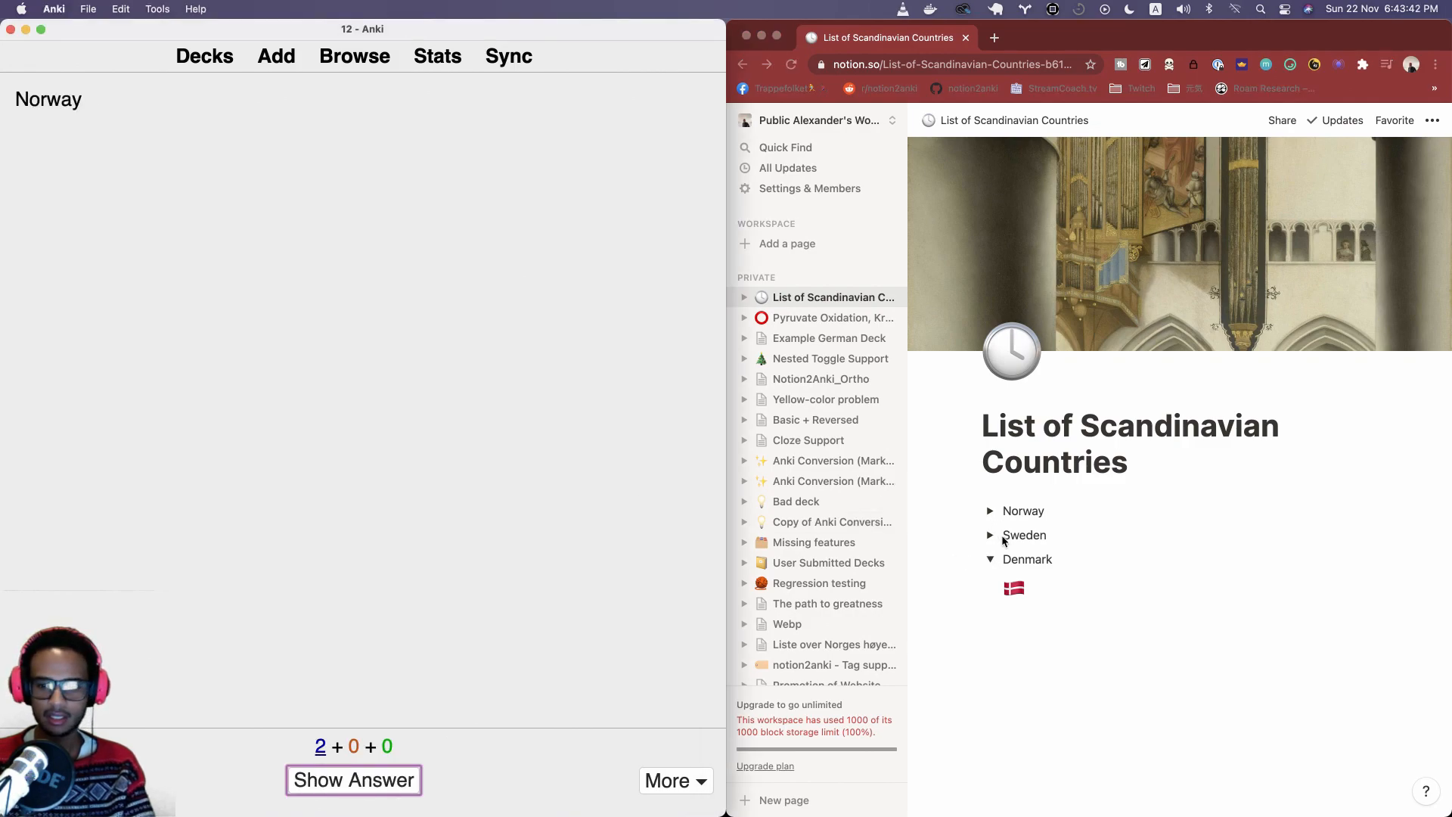
pyautogui.click(352, 779)
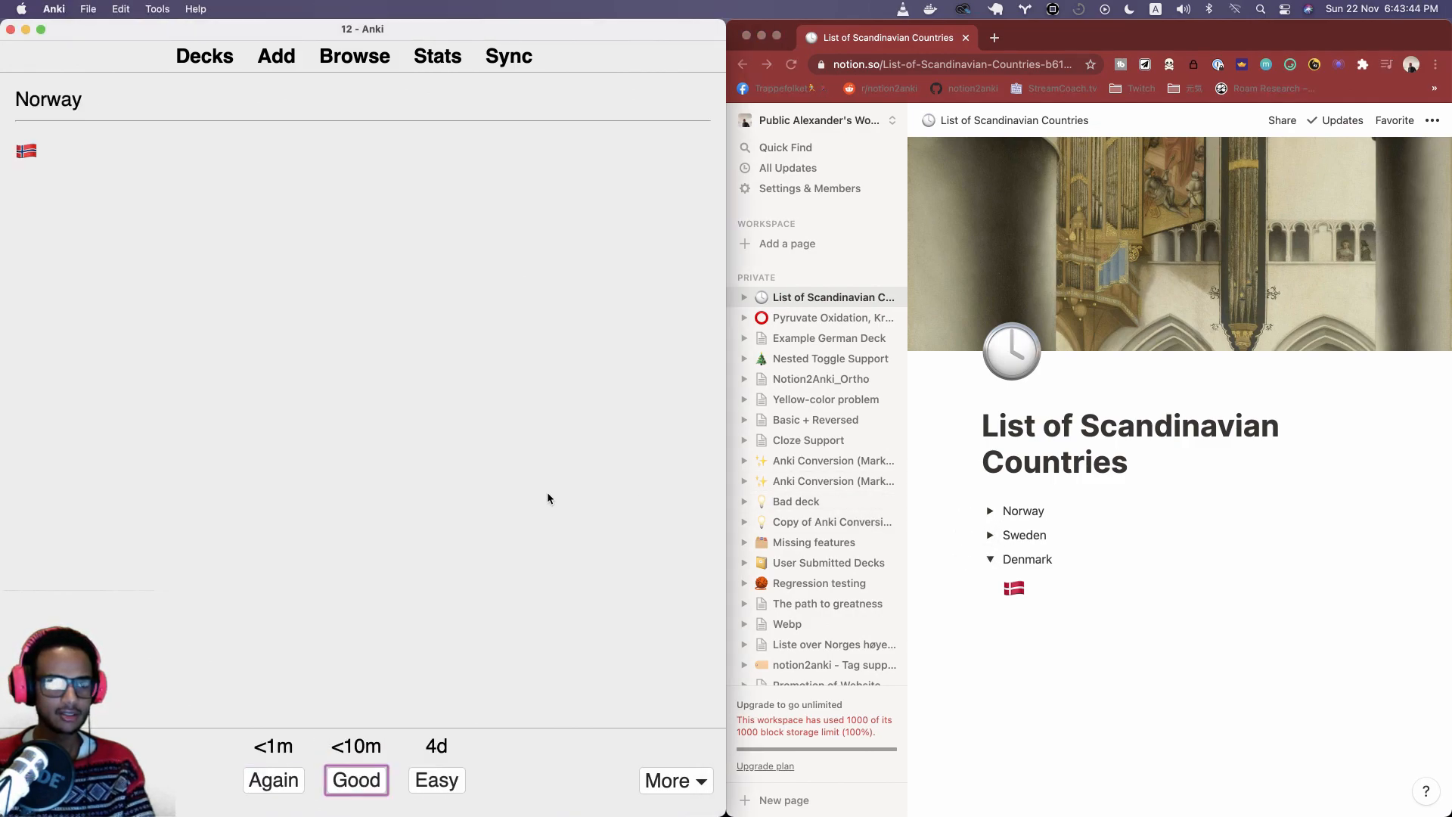
pyautogui.click(355, 781)
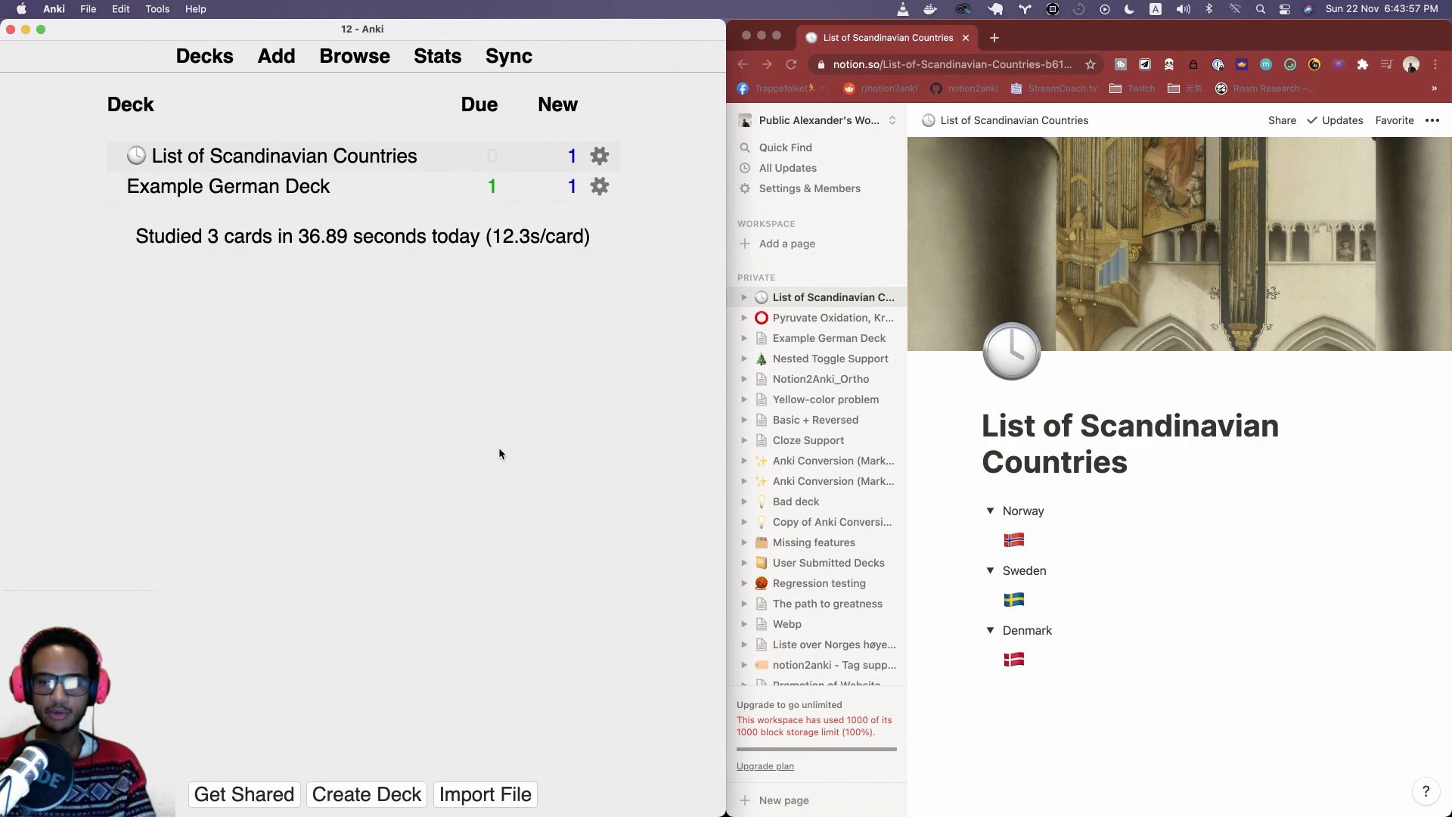